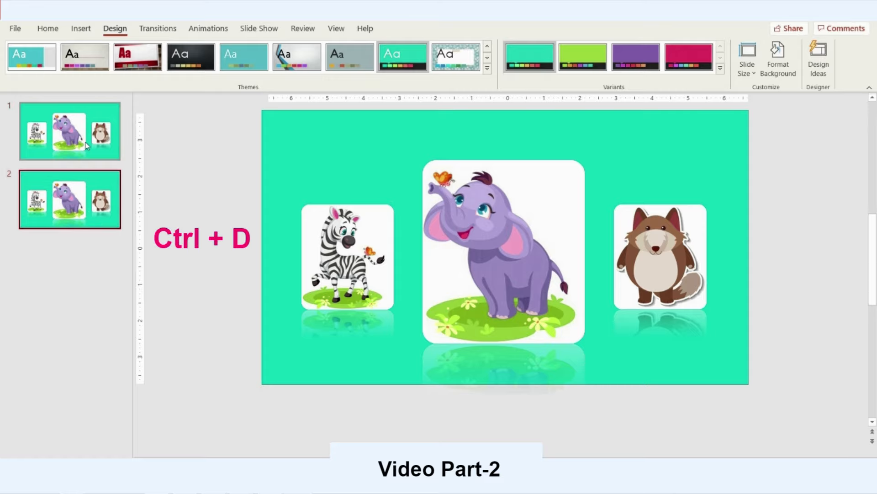
Duplicate the animal slide and move the wolf to the centre of slide 2.
key(ctrl+d)
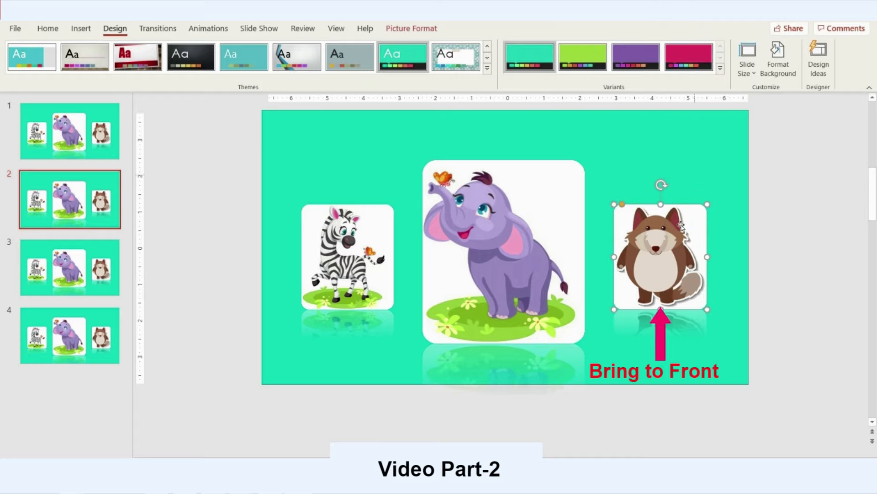
drag(660, 258, 472, 285)
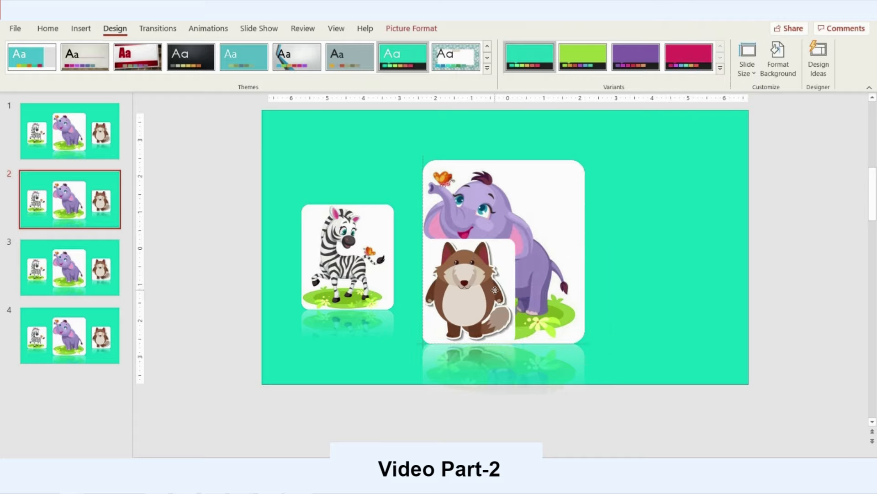
click(465, 293)
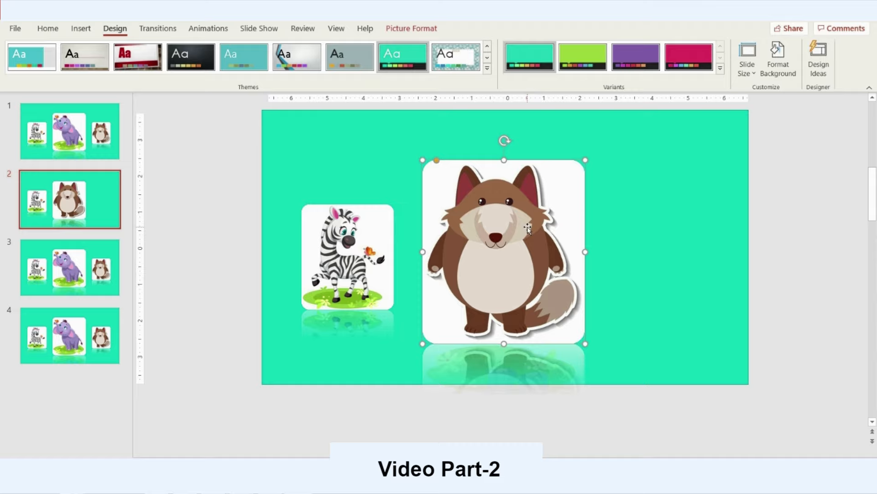
Place the zebra on the right of the wolf and the small elephant on the left, then go to slide 3.
click(347, 258)
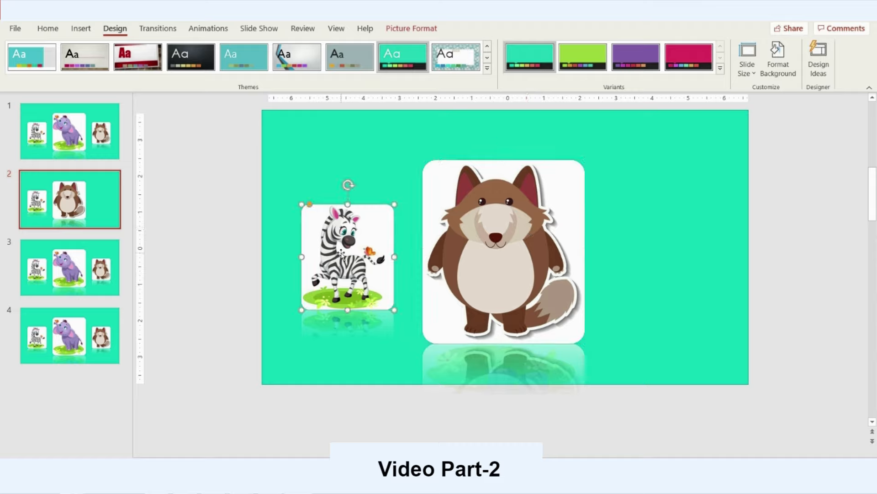
drag(347, 258, 601, 263)
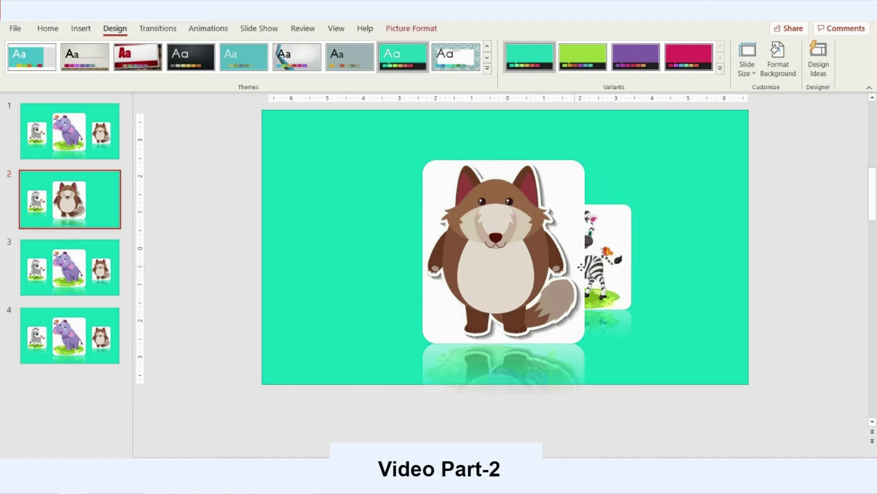
drag(601, 258, 656, 258)
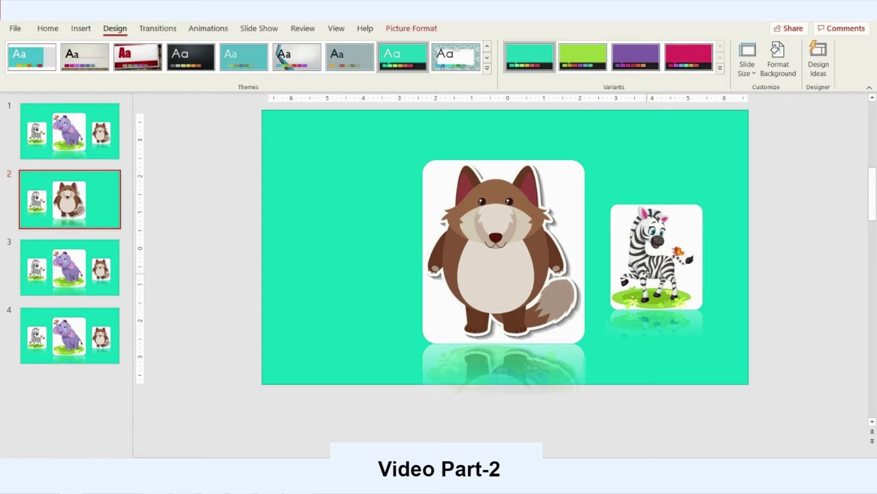
click(503, 252)
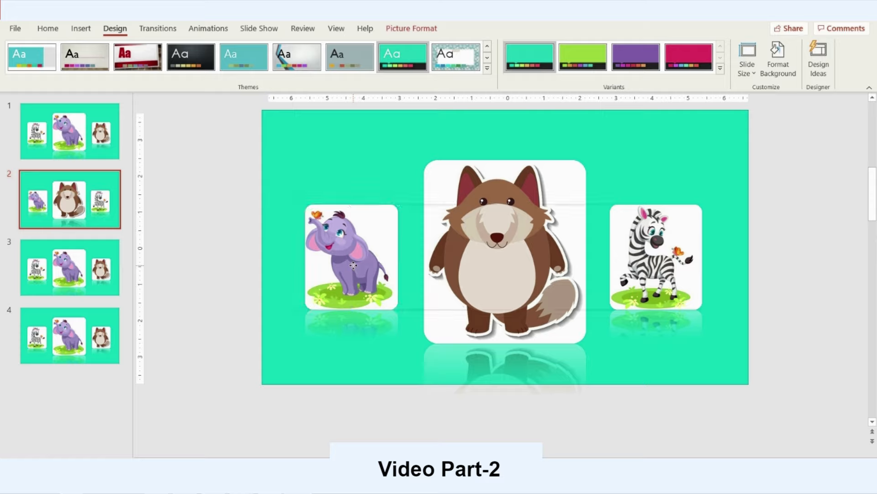
click(353, 265)
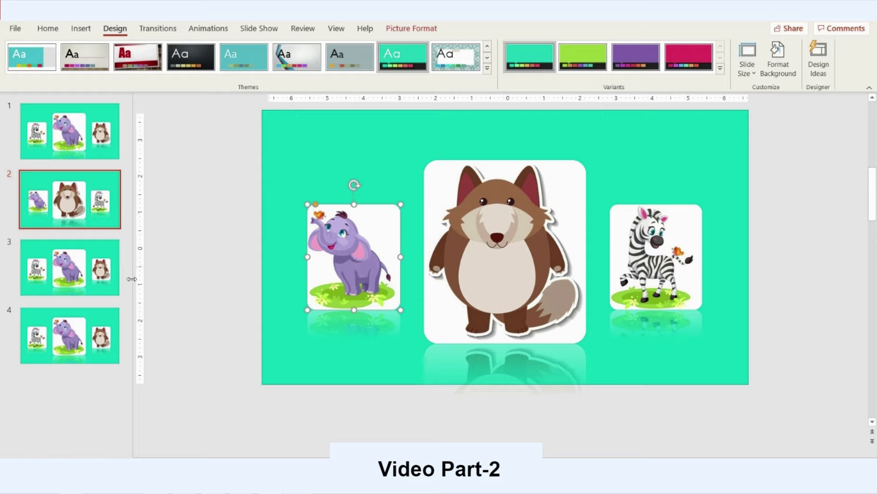
click(69, 268)
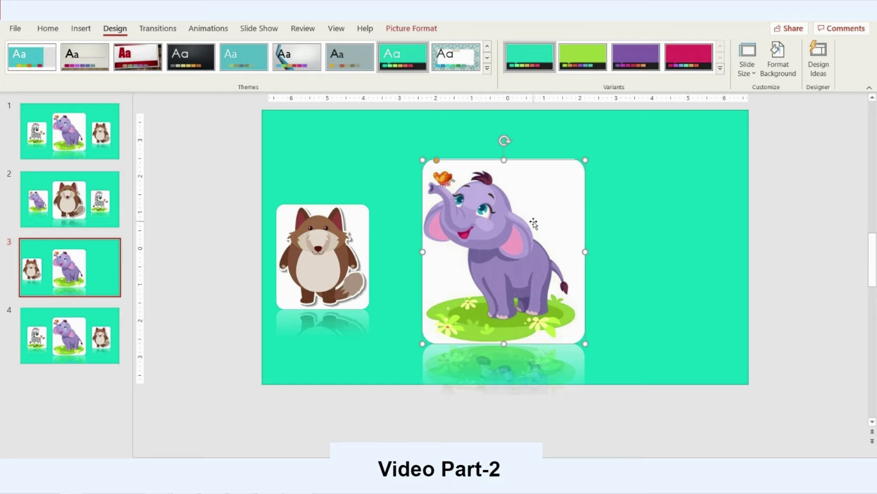
Move the elephant to the right, line up the small wolf on the left and shrink the elephant.
drag(504, 253, 521, 227)
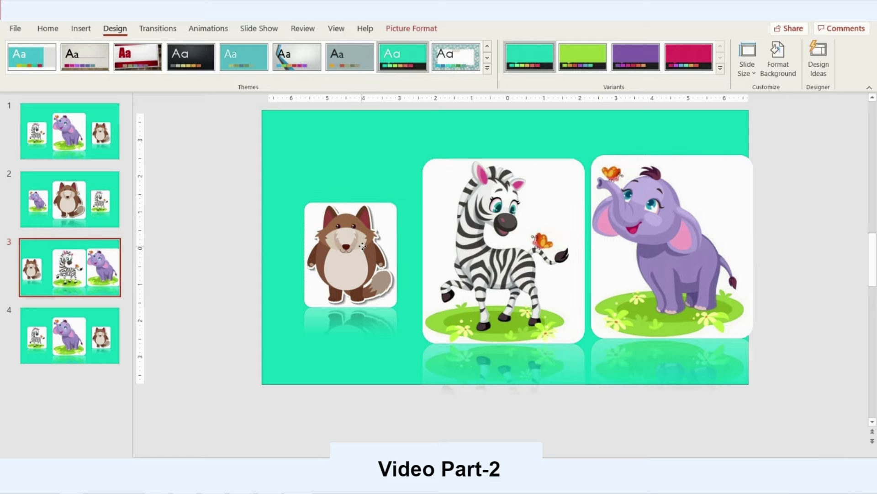
drag(350, 255, 341, 257)
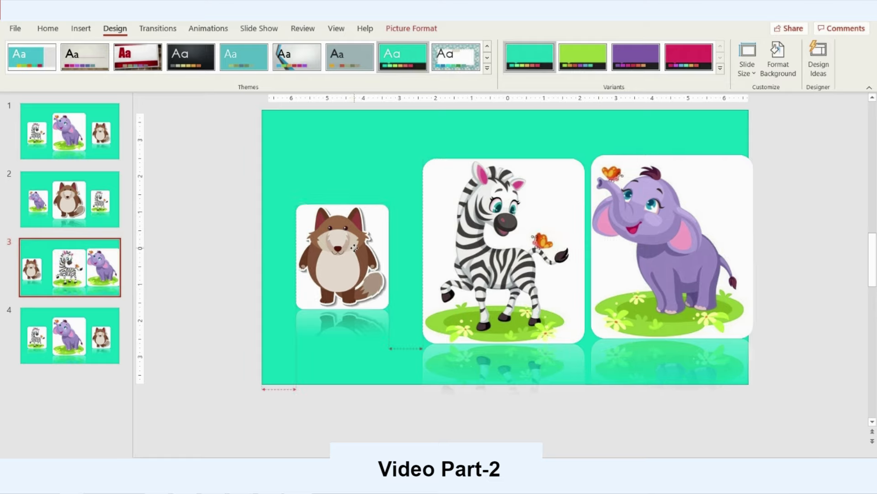
click(671, 246)
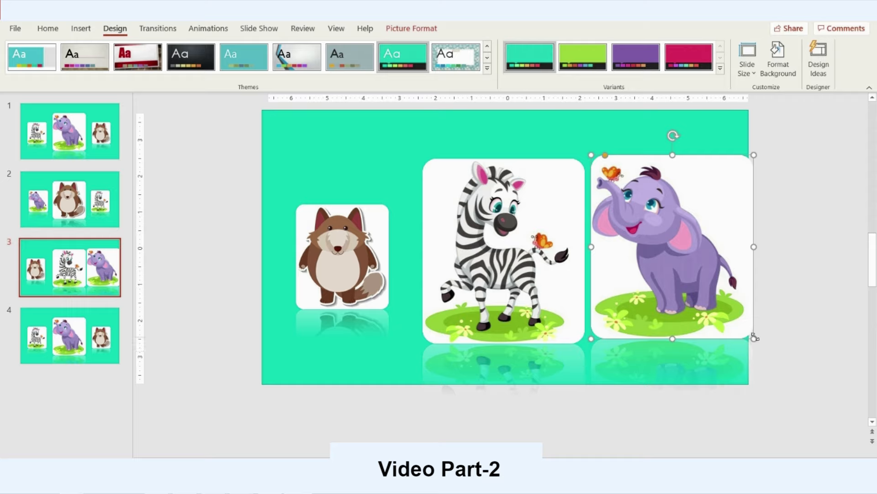
drag(753, 337, 715, 300)
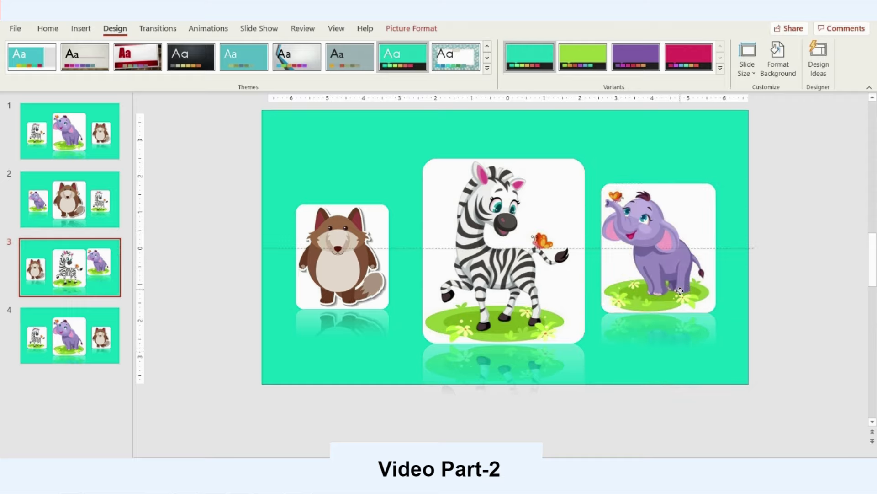
Align the small elephant with the wolf on slide 3 and move on to slide 4.
click(661, 262)
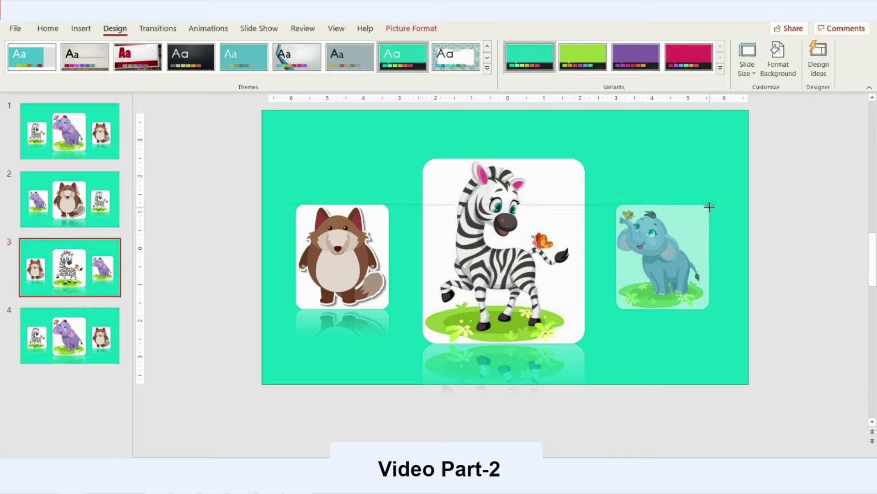
click(662, 256)
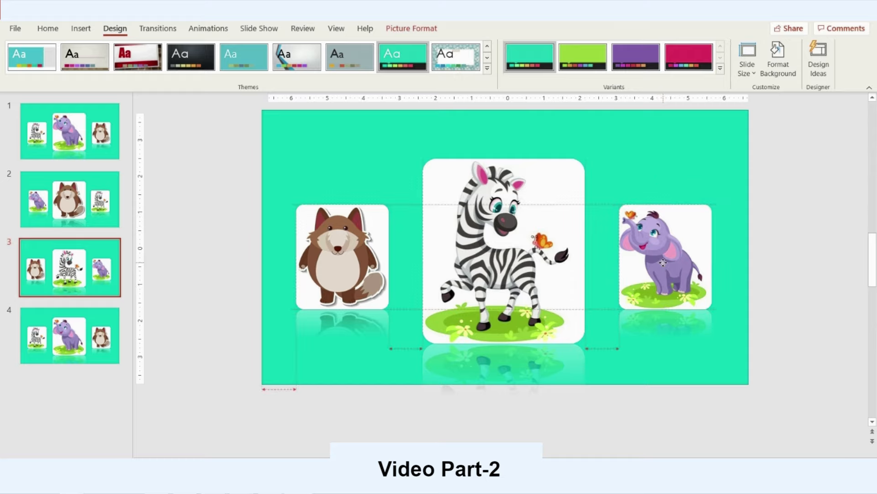
click(664, 265)
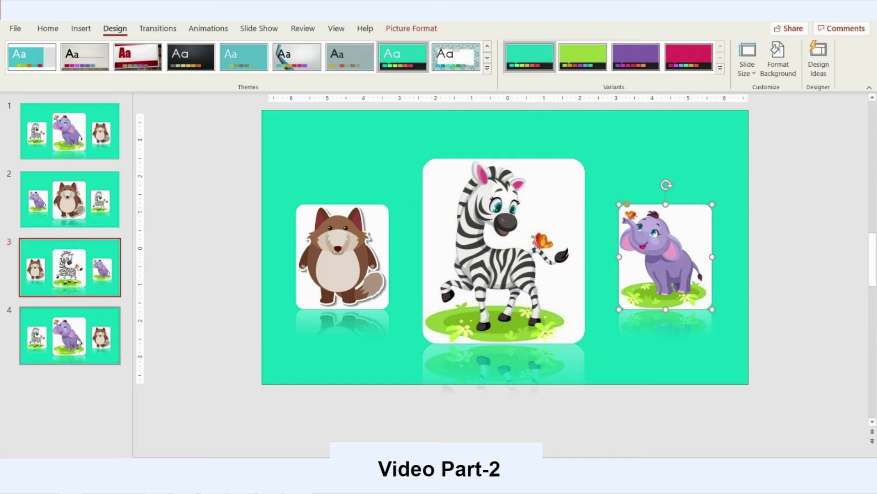
click(69, 336)
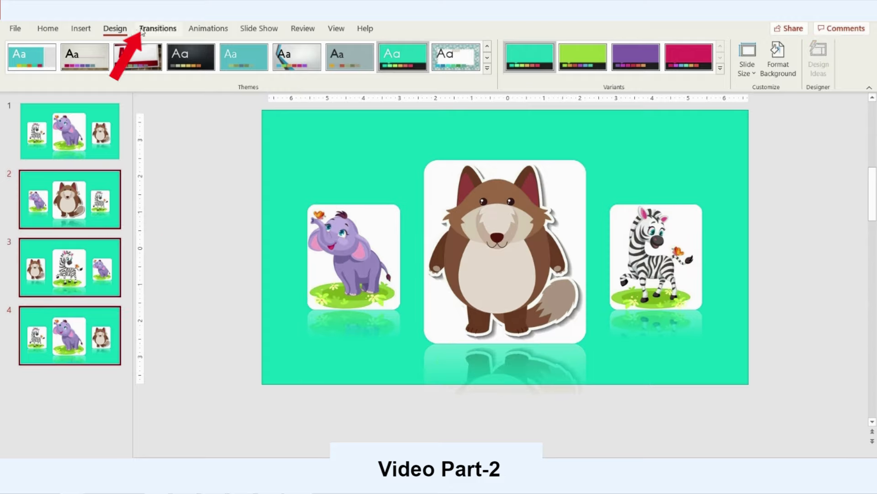
Apply the Morph transition to slides 2–4 and review the result.
click(158, 28)
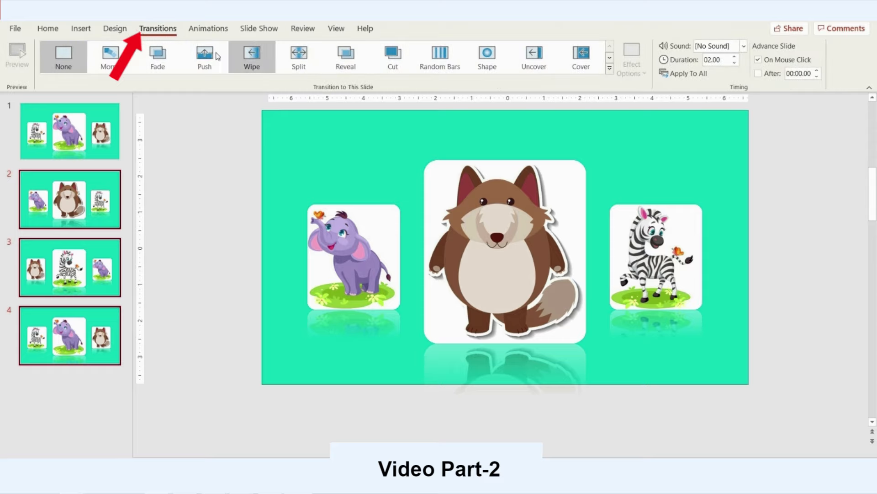
click(109, 57)
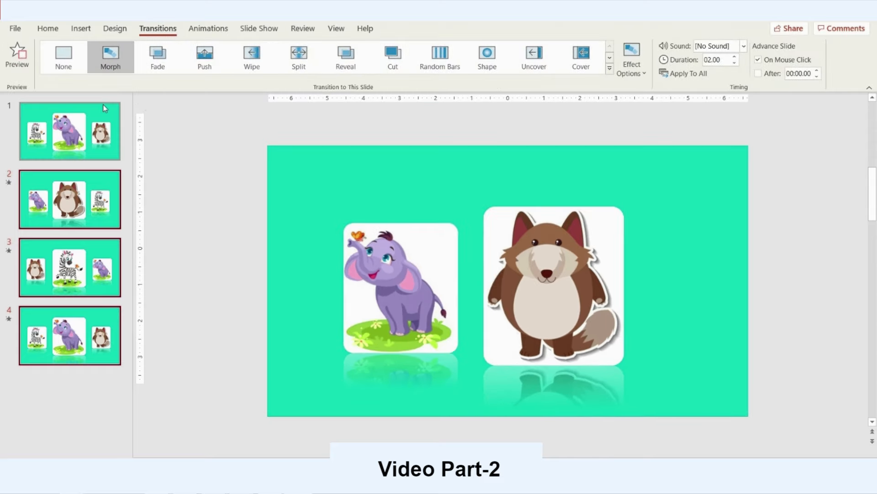
click(70, 132)
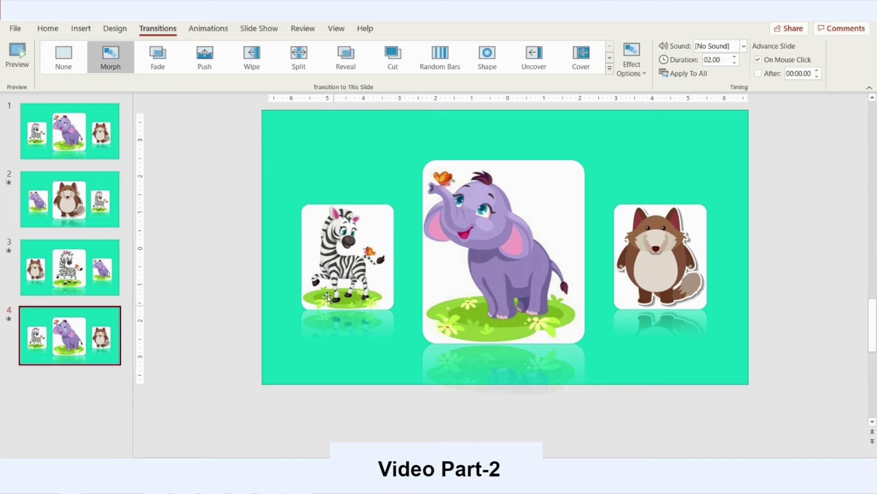
mouse_move(67, 198)
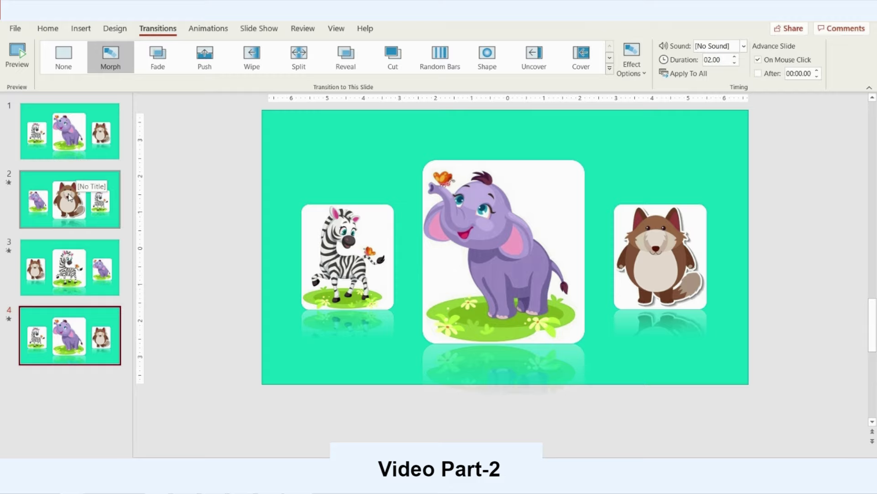
click(69, 268)
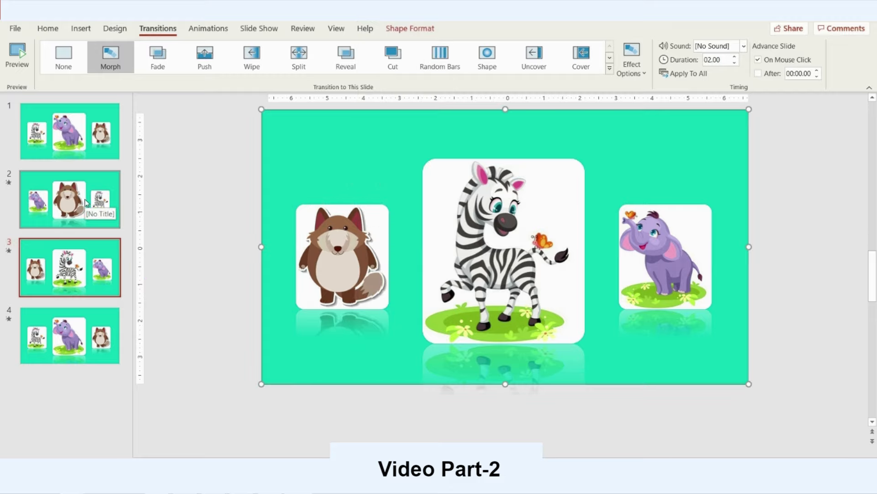
Reorder the elephant and zebra pictures via Bring to Front / Send to Back on slides 2 and 4.
right_click(339, 257)
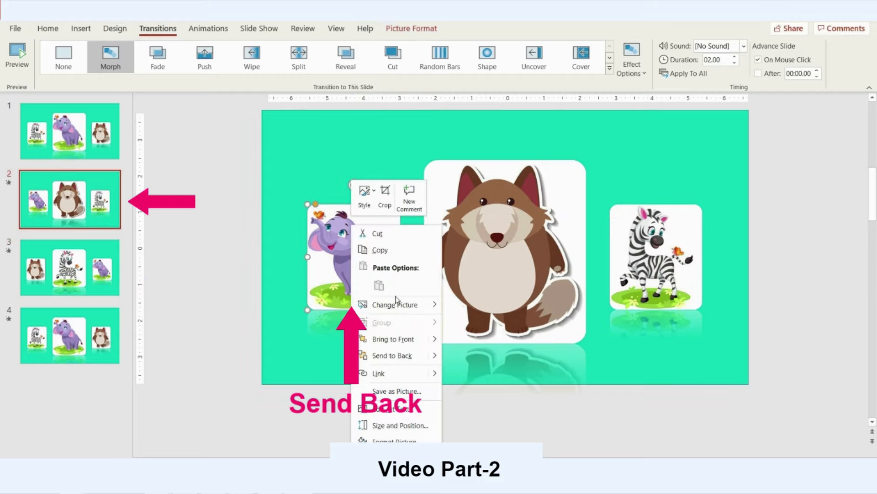
click(391, 354)
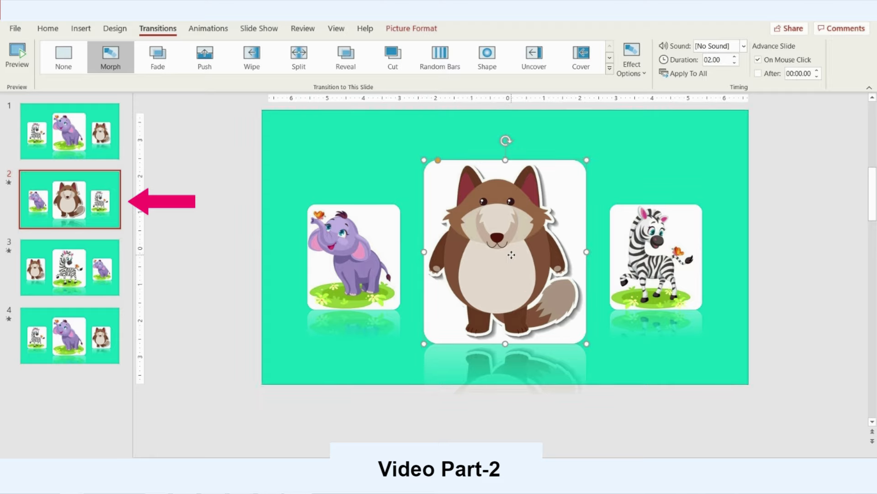
right_click(508, 256)
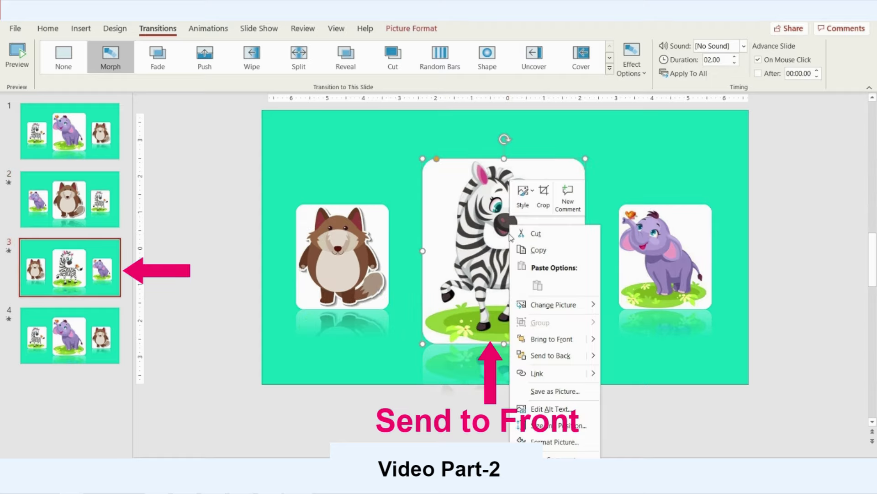
mouse_move(557, 338)
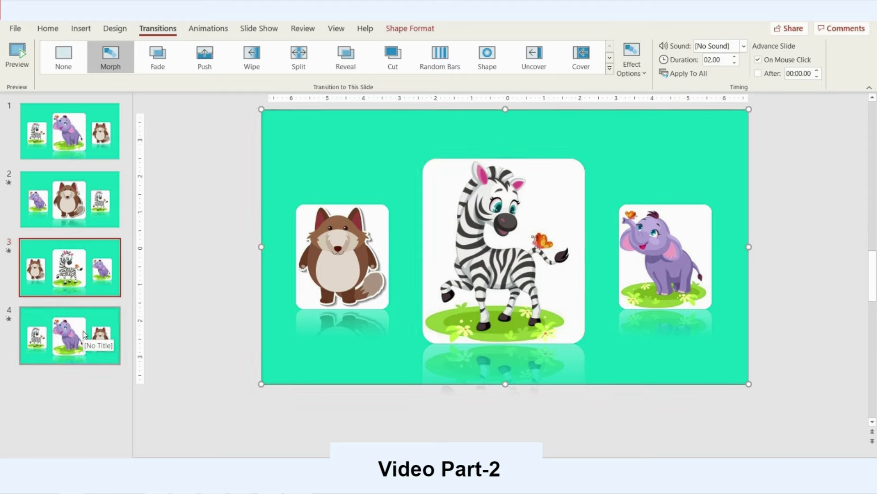
click(70, 336)
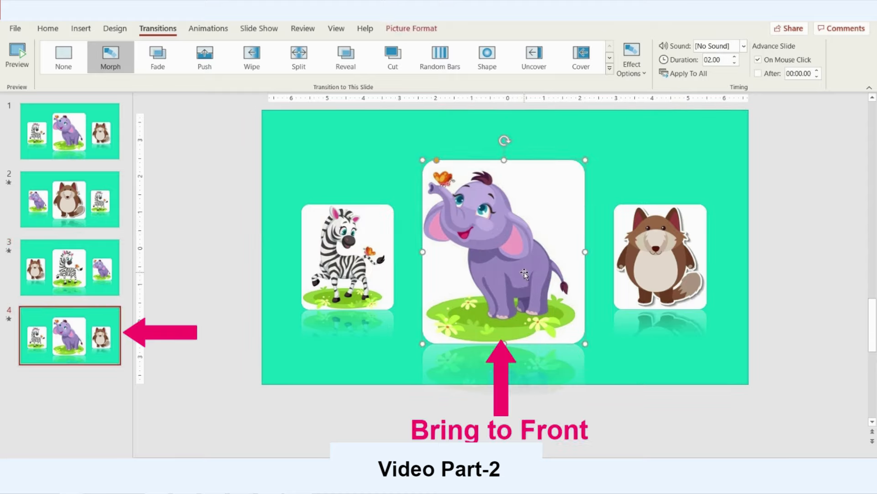
right_click(523, 270)
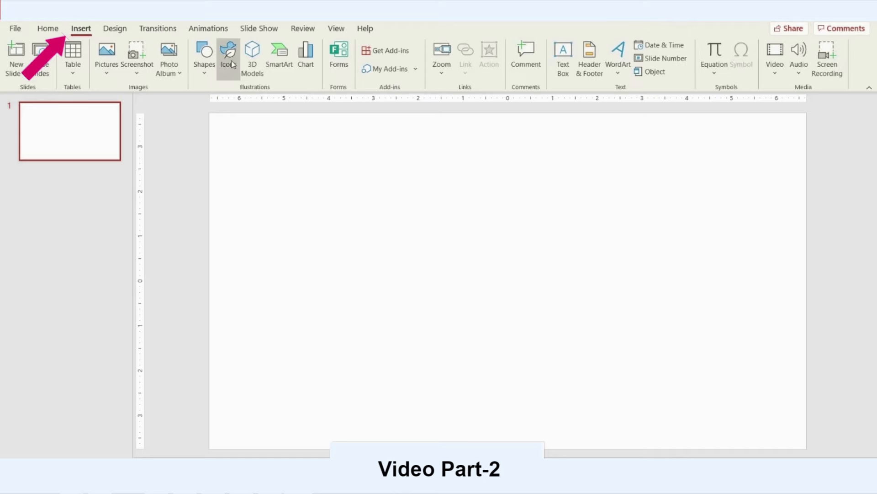
Search the icon library for 'clouds' and pick the cloud icons.
click(228, 50)
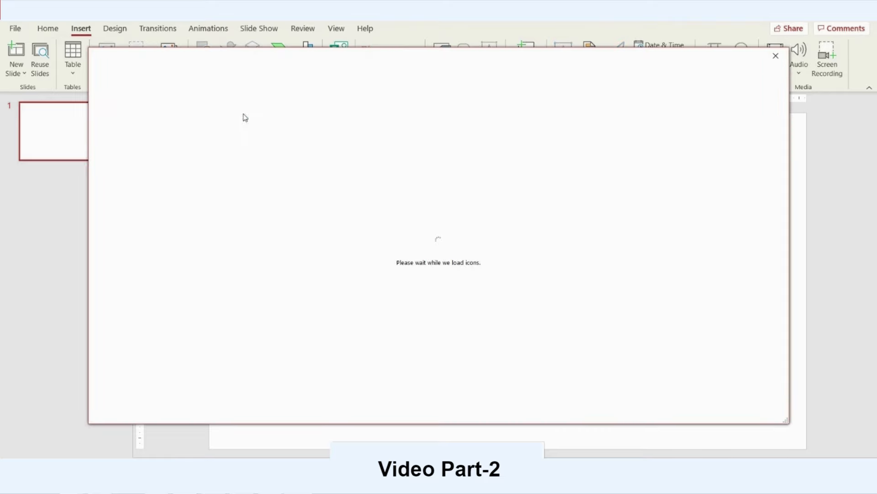
text(clouds)
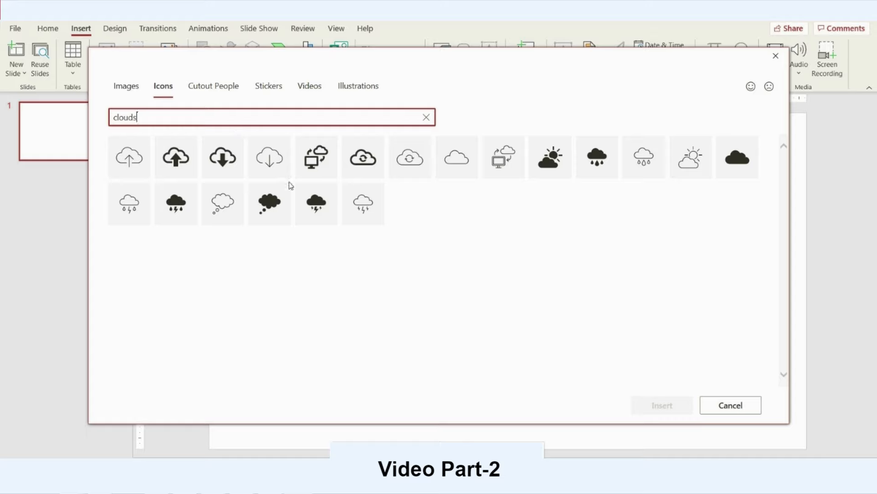
mouse_move(738, 160)
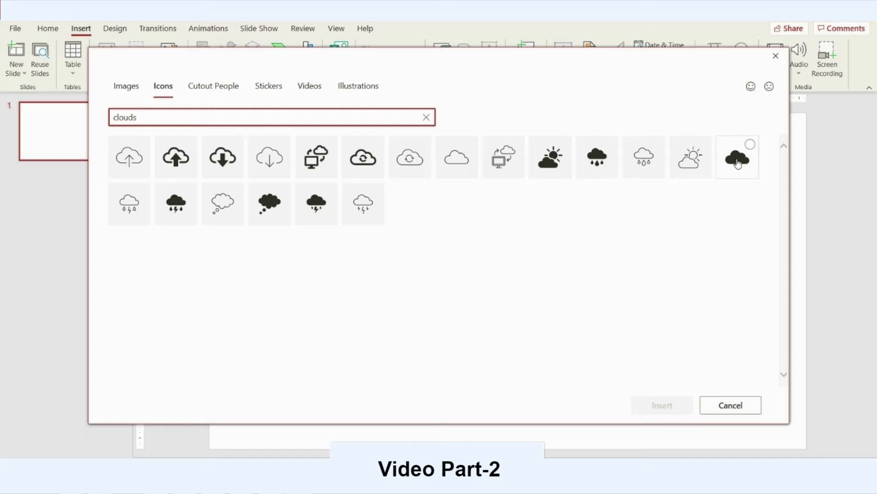
click(550, 157)
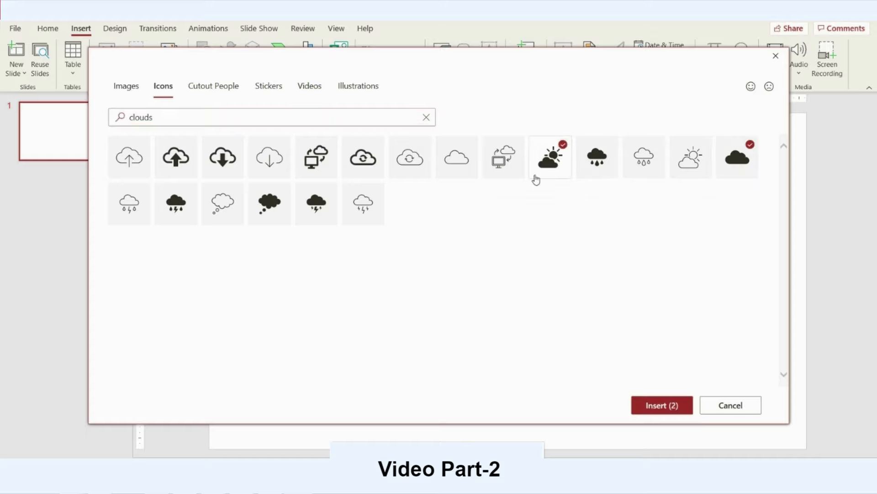
Search 'tree', pick the leafy tree and pine group icons and insert them.
text(tree)
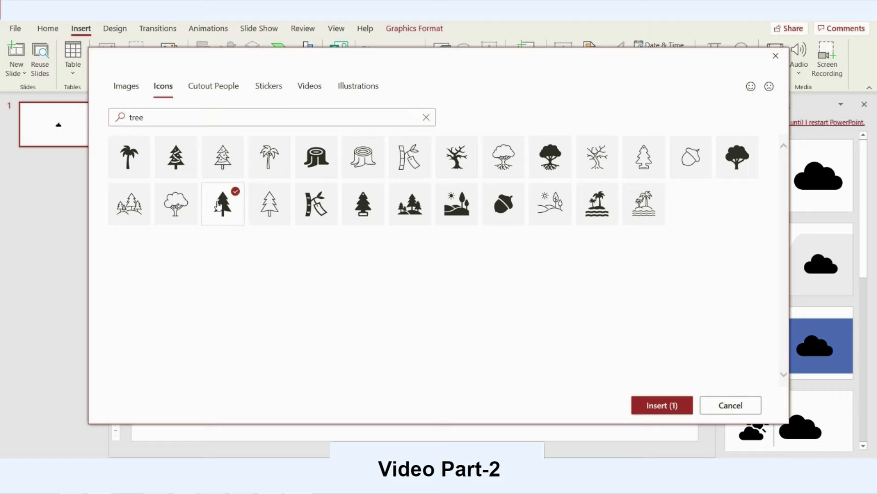
mouse_move(135, 169)
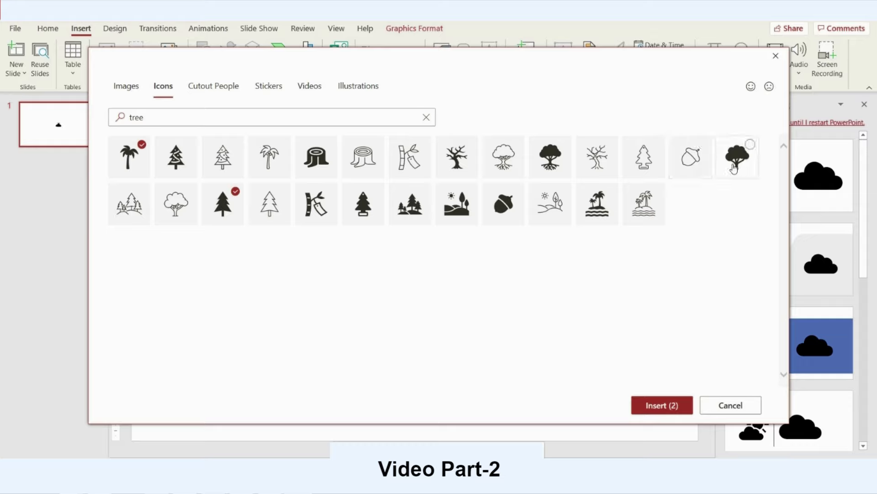
click(736, 157)
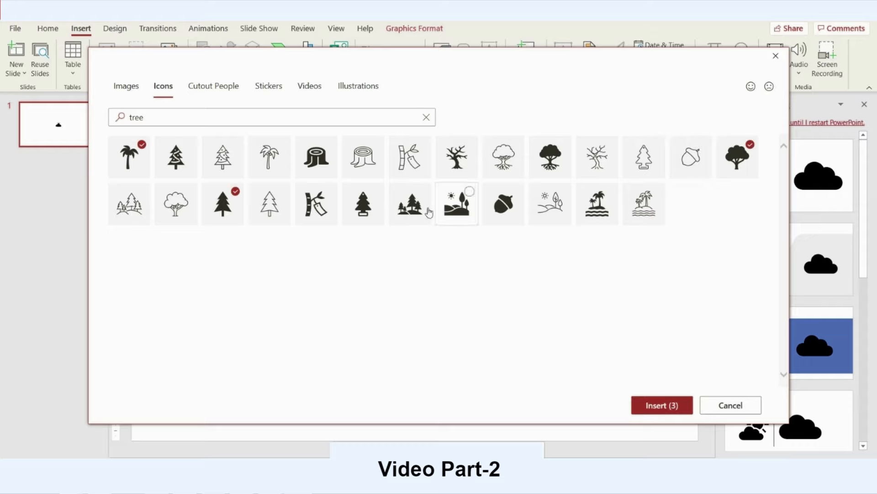
click(409, 203)
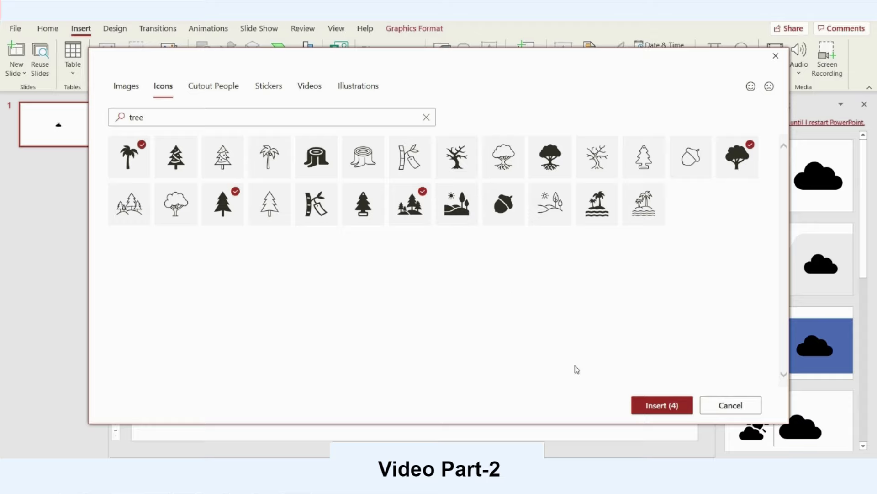
click(661, 405)
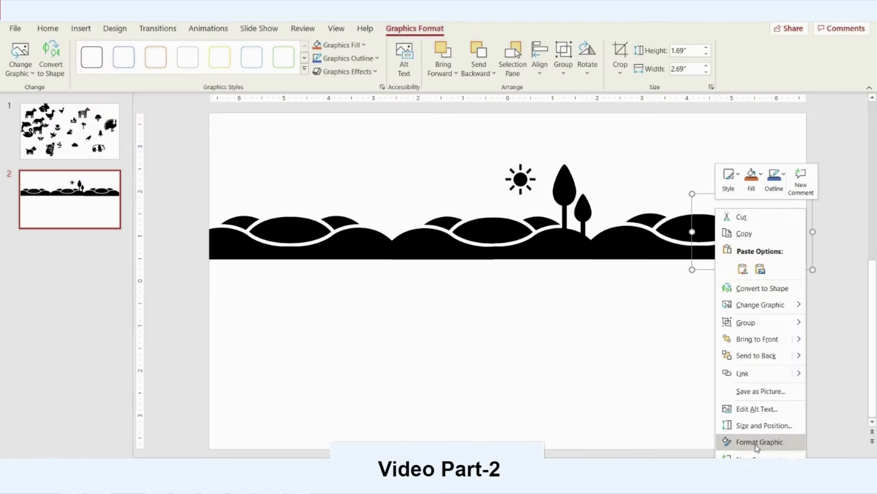
Set the hills graphic fill to green in Format Graphic and choose the rectangle shape.
click(760, 441)
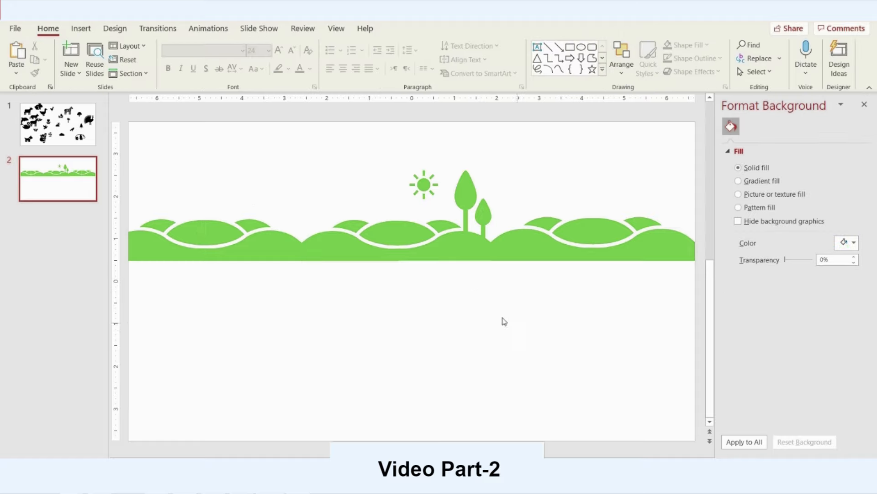
click(192, 241)
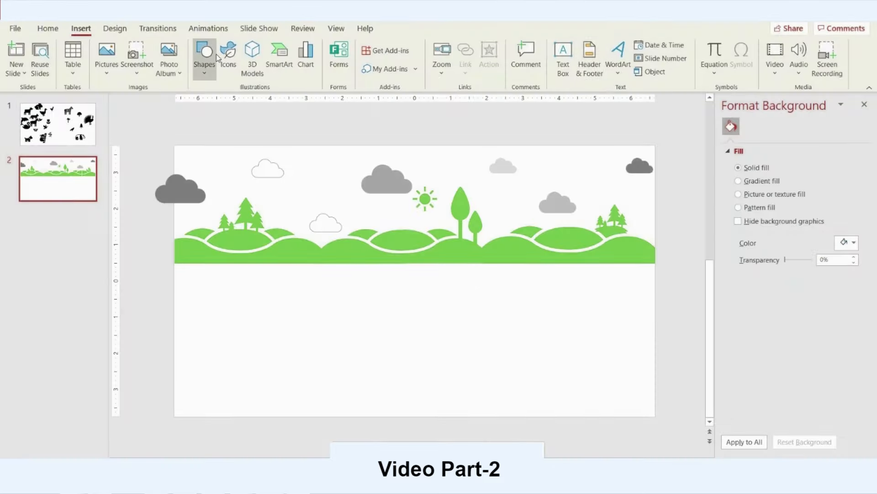
click(204, 55)
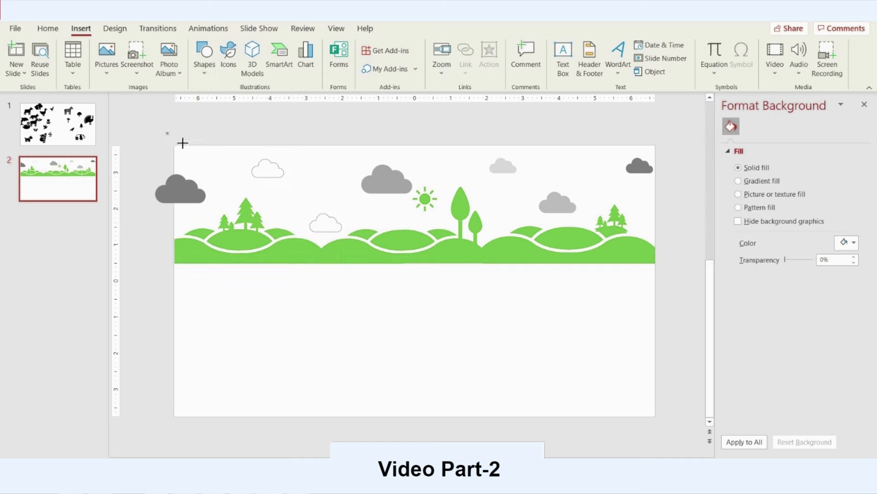
Draw a rectangle over the sky and fill it with a soft pale-blue gradient.
drag(167, 133, 657, 262)
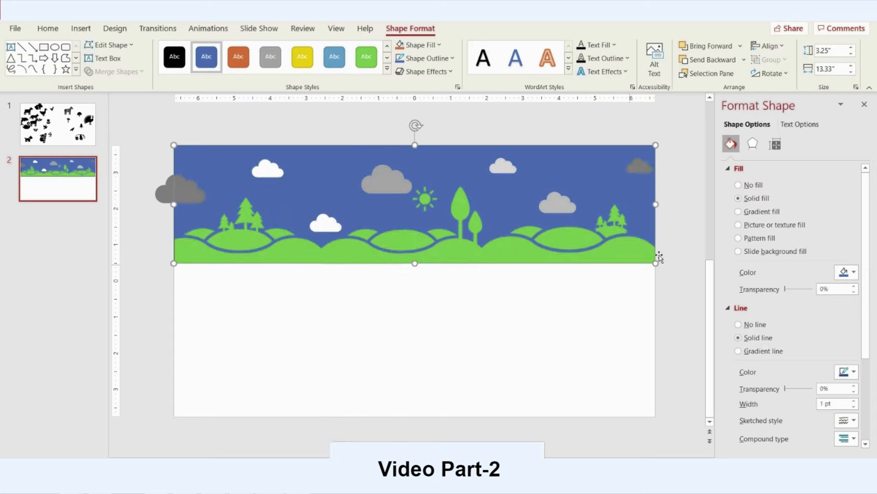
click(739, 211)
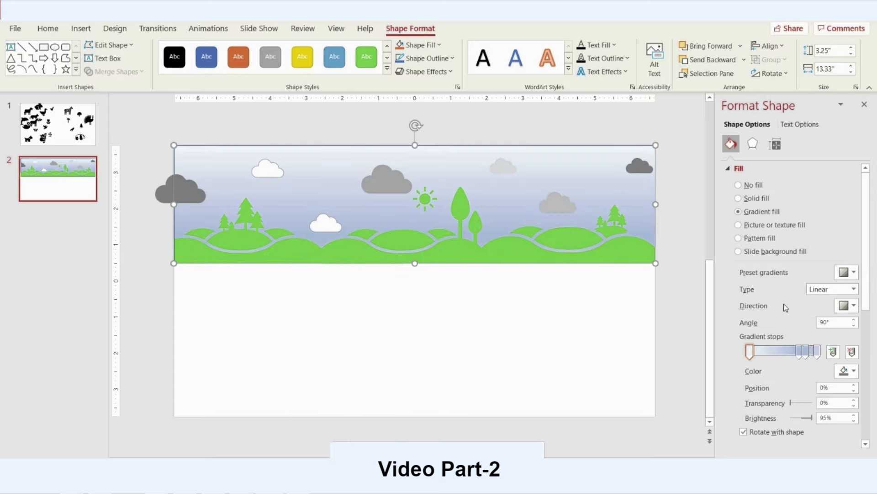
mouse_move(311, 283)
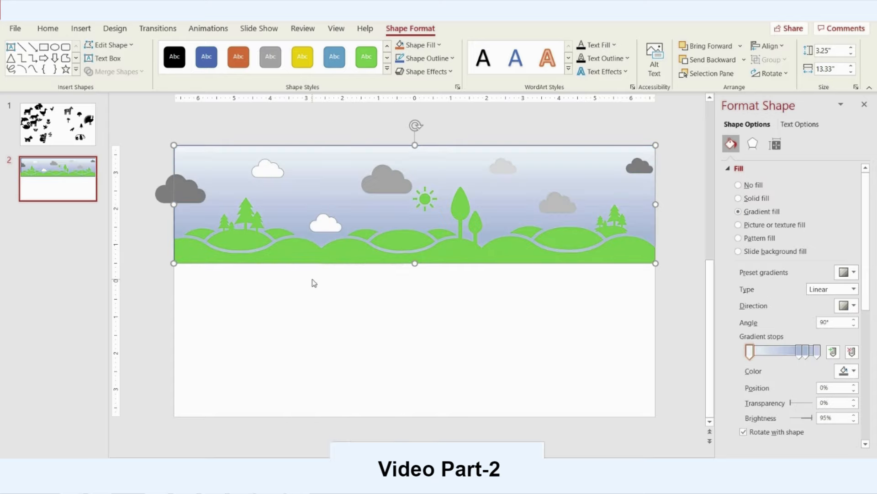
mouse_move(319, 326)
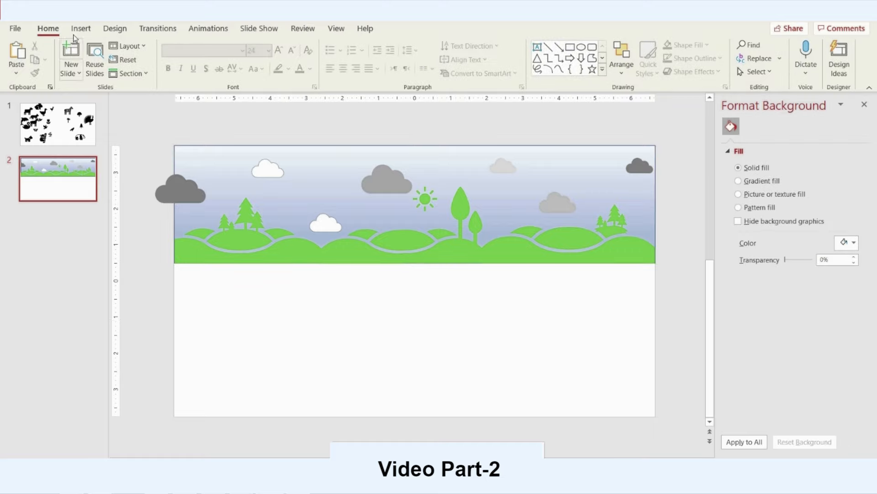
Add a lower ground rectangle, change its fill, and move the bird icon into the upper-right sky.
click(203, 53)
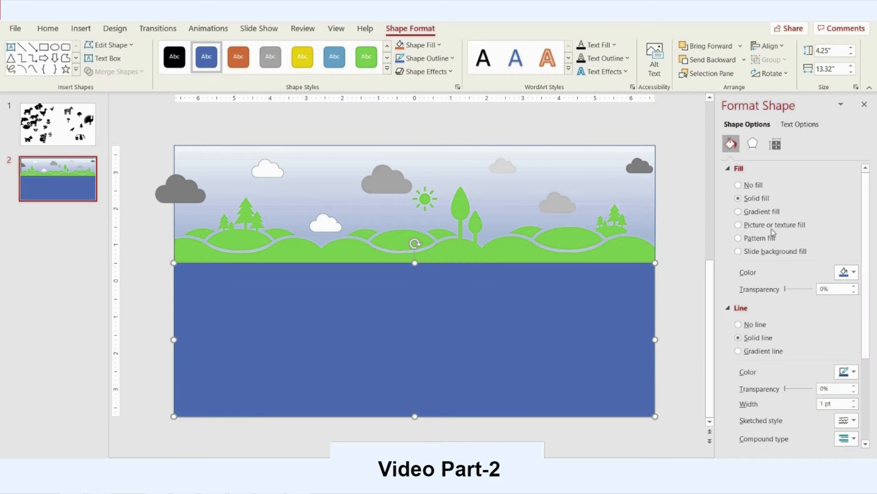
click(738, 211)
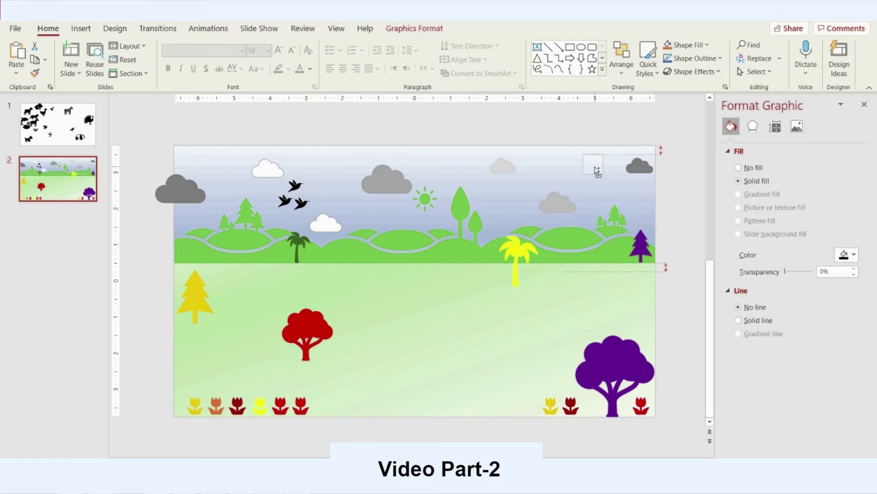
click(594, 164)
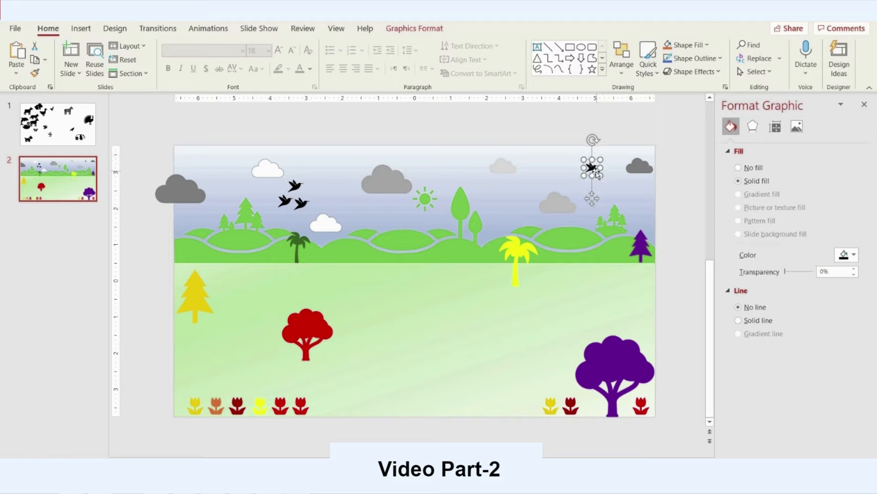
drag(590, 168, 590, 170)
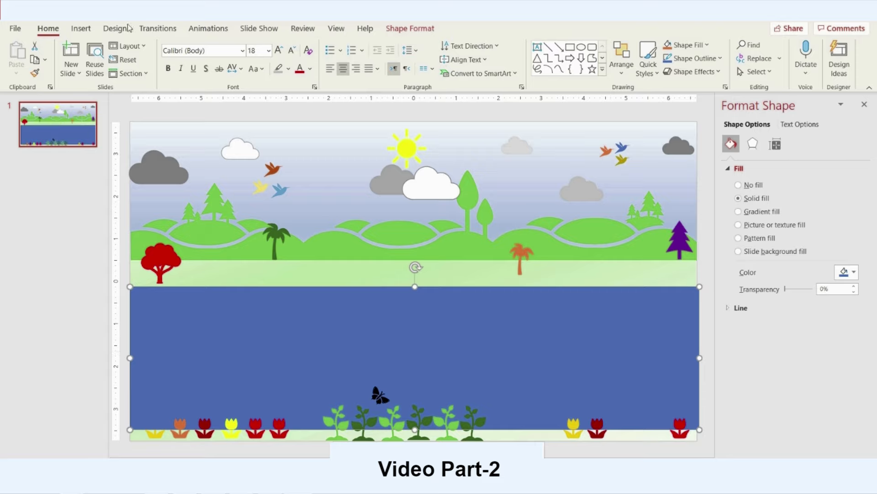
Recolour road elements and move the small car into the upper lane on the right.
click(738, 211)
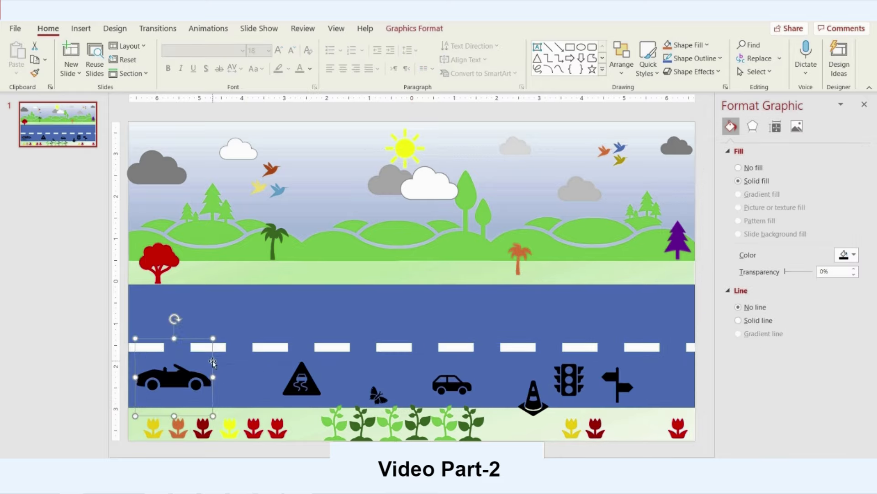
click(450, 388)
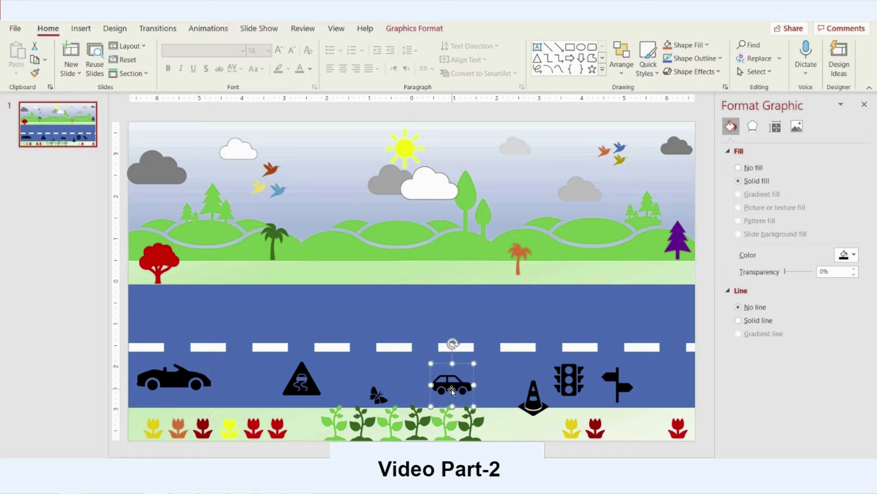
drag(452, 385, 657, 314)
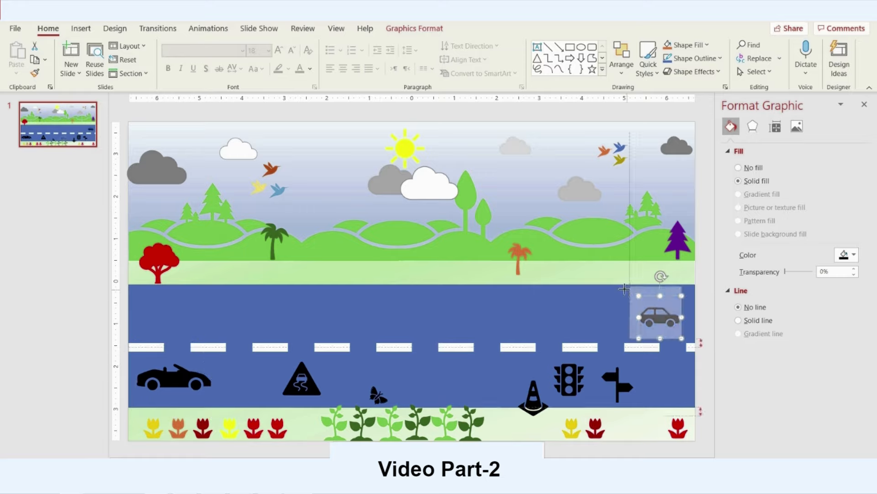
click(588, 56)
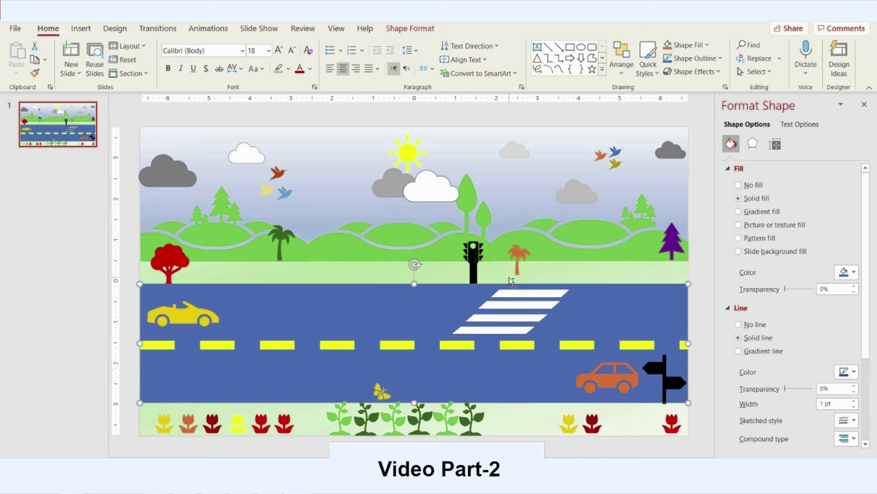
Duplicate the road slide and rearrange the dark and pale clouds across slide 2's sky.
right_click(57, 126)
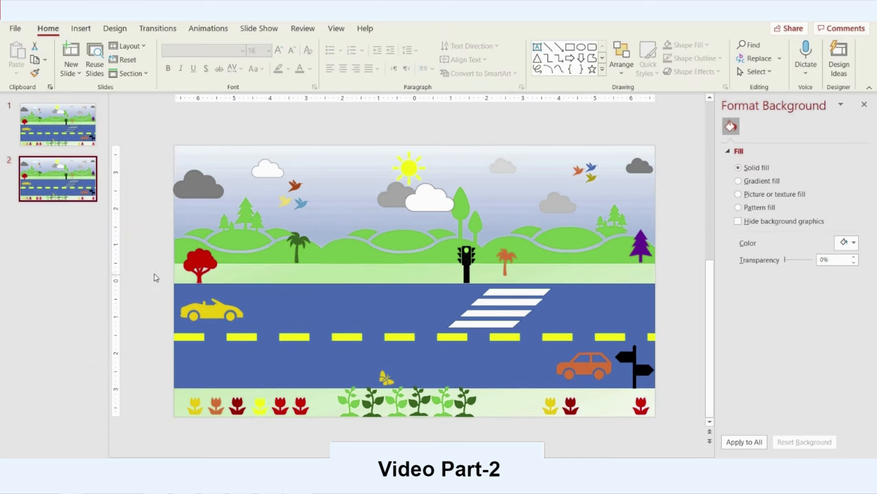
mouse_move(554, 207)
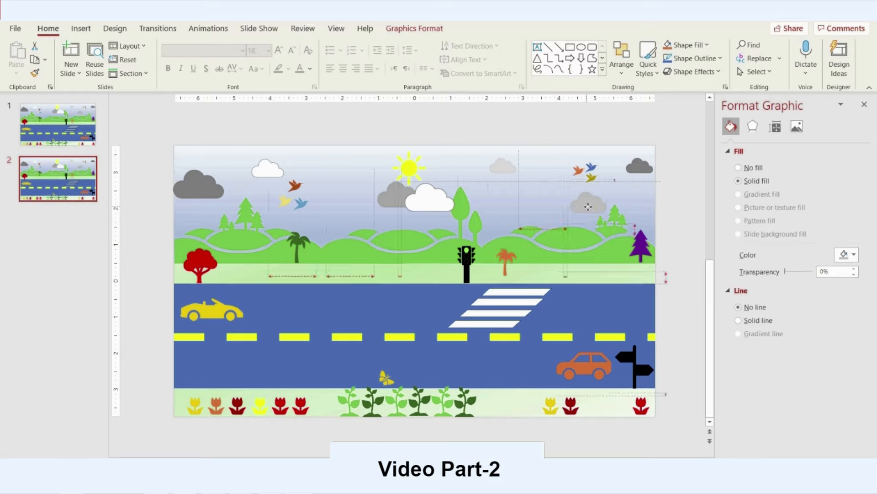
click(638, 167)
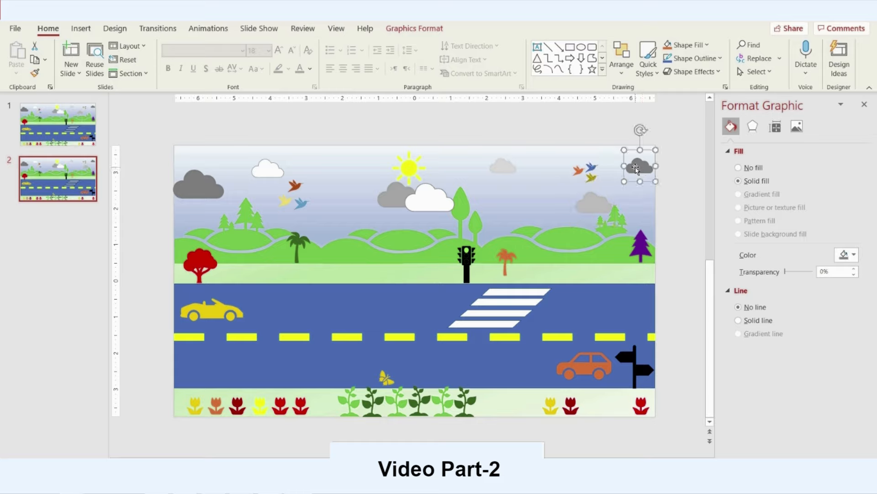
drag(640, 167, 503, 165)
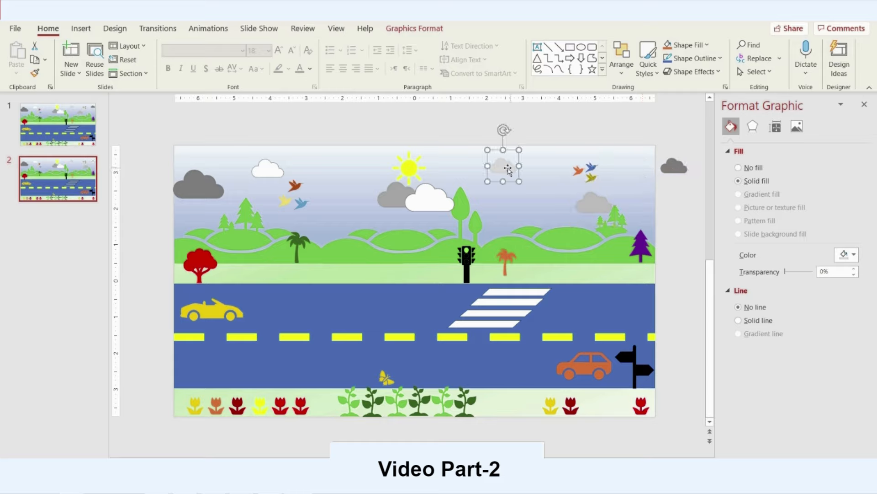
drag(502, 164, 539, 166)
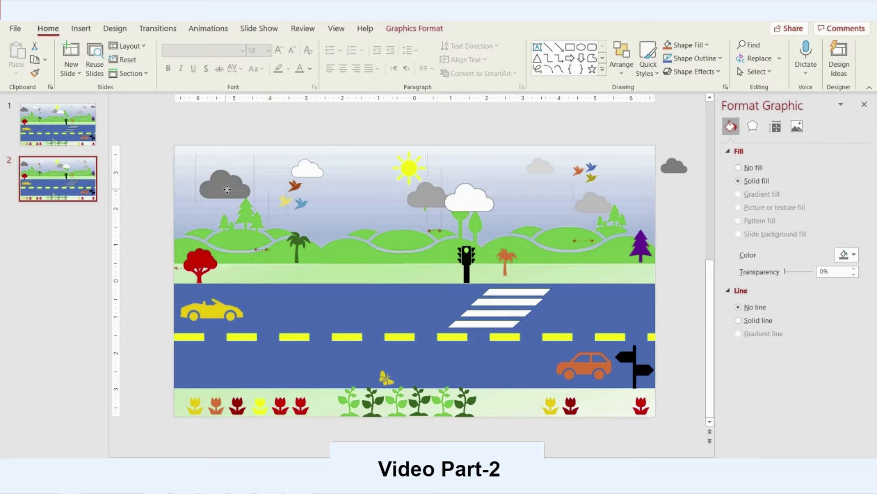
click(408, 169)
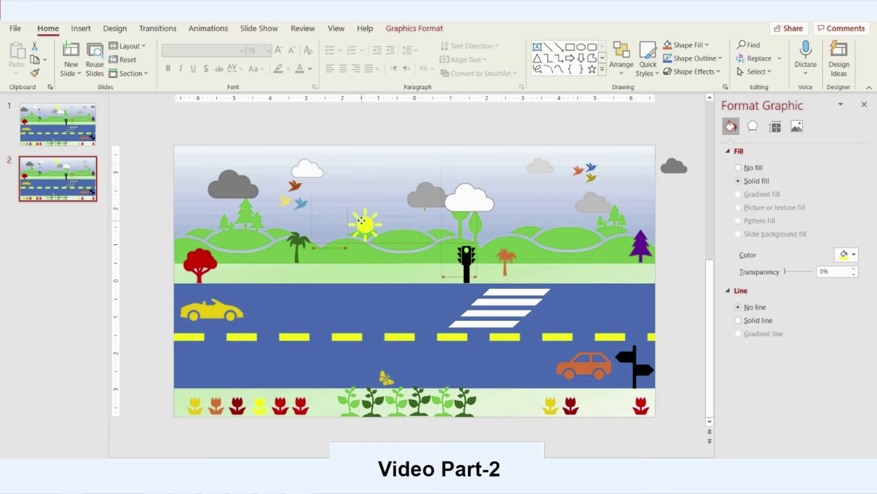
Spread the left-hand birds across the sky and move the right flock into the top-right corner.
right_click(360, 219)
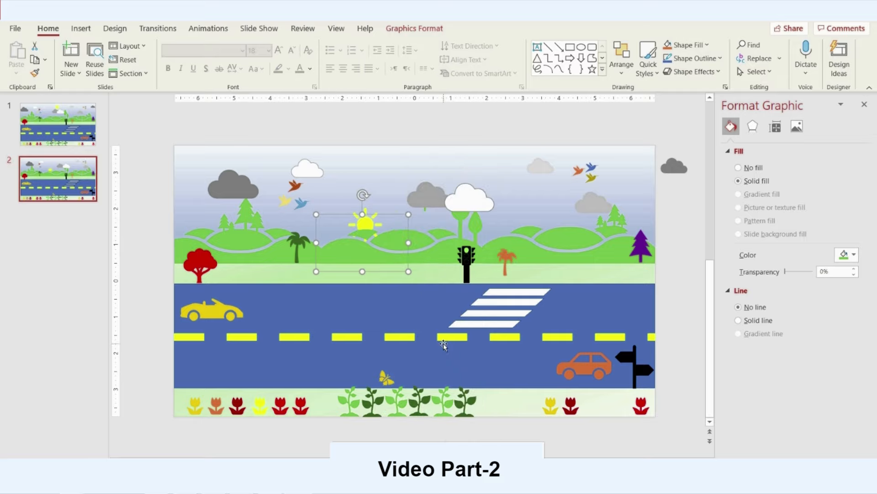
mouse_move(294, 209)
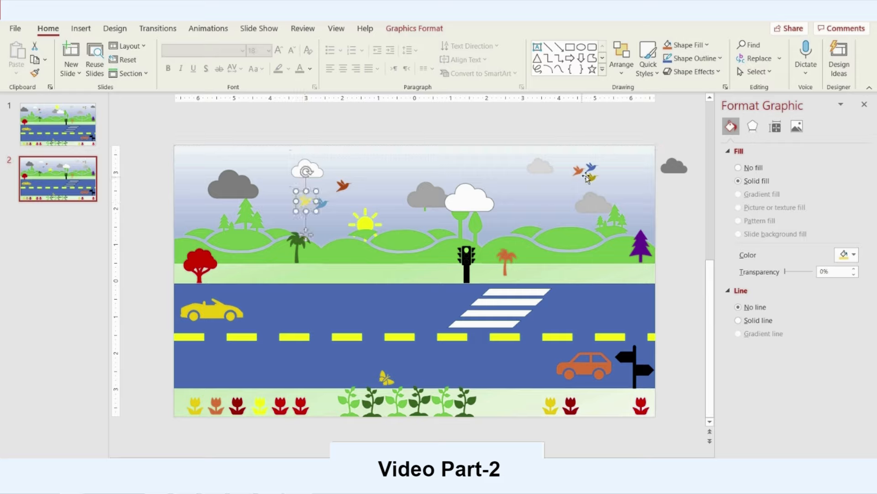
drag(307, 195, 593, 179)
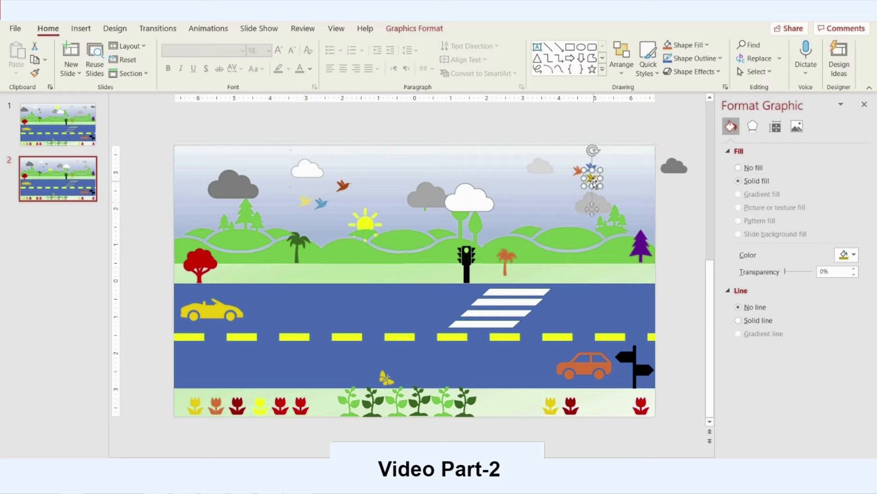
drag(590, 176, 624, 173)
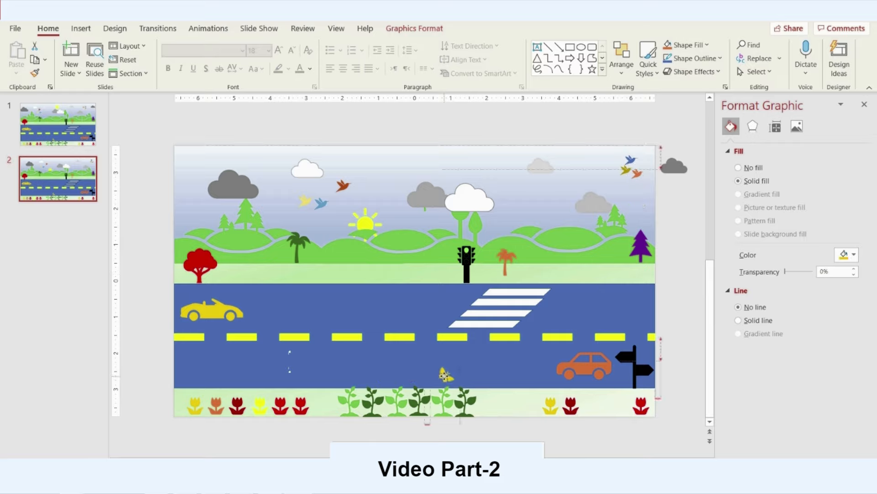
Move the orange car to the lower lane's left and the yellow car up to the crosswalk.
click(581, 369)
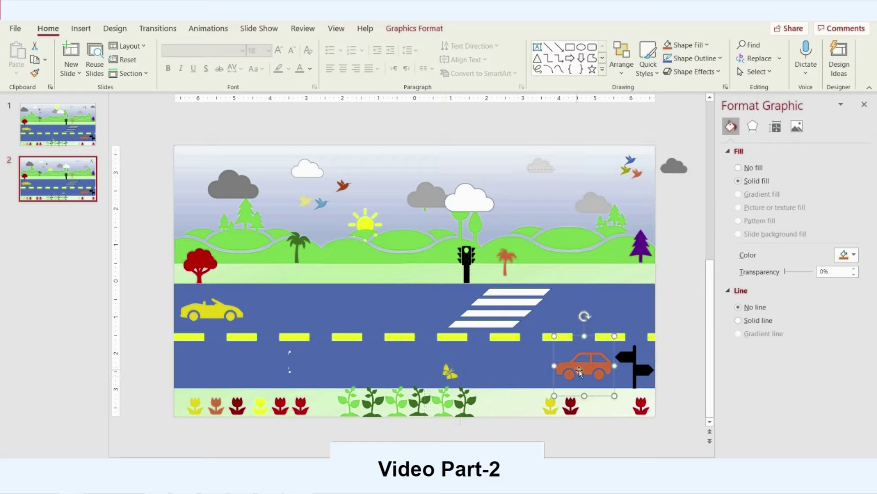
drag(582, 367, 324, 366)
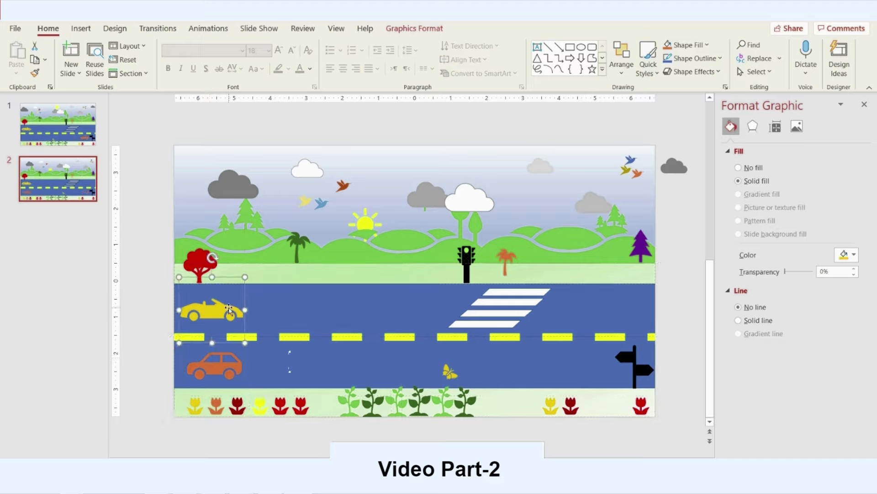
drag(211, 309, 400, 313)
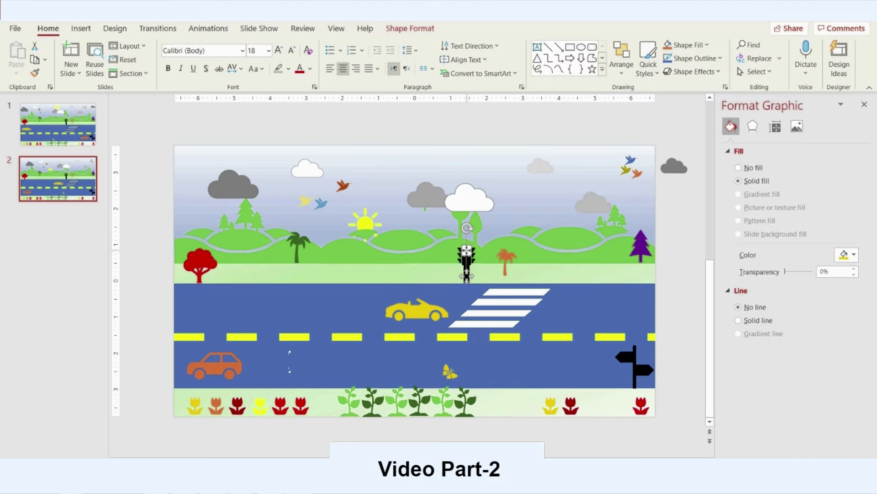
Colour the traffic light lamp red via Format Shape fill.
click(851, 254)
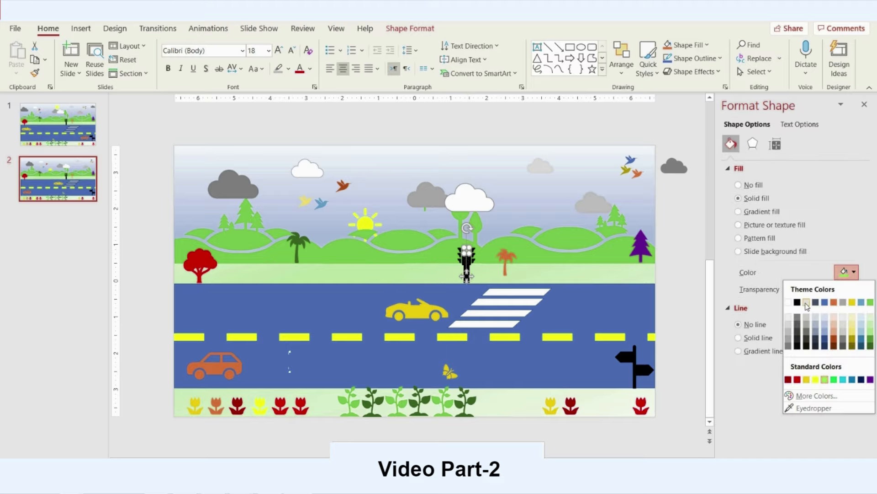
click(806, 302)
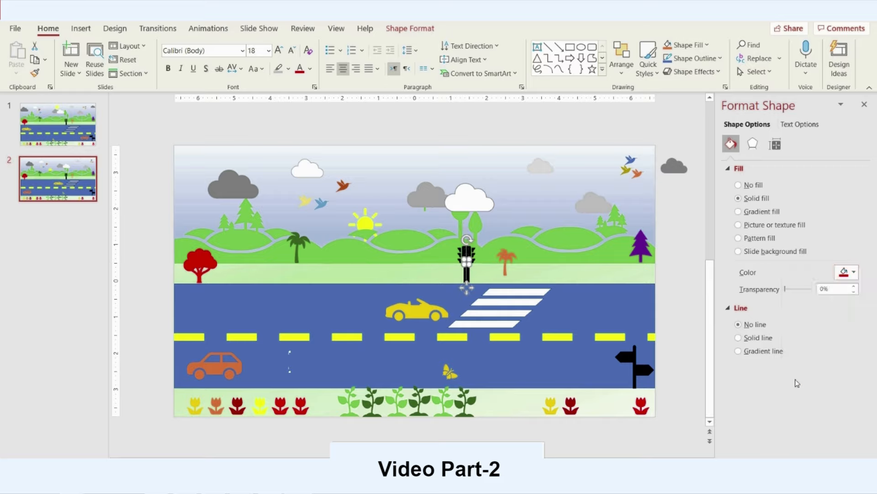
click(738, 212)
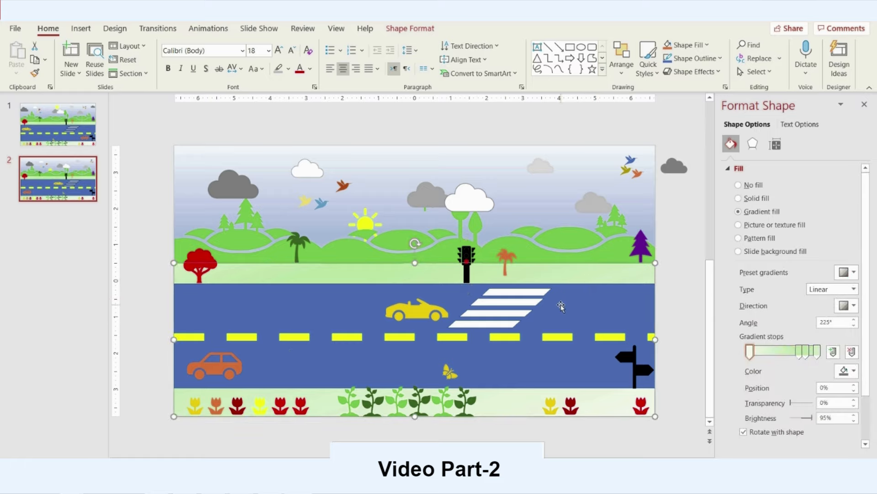
click(739, 198)
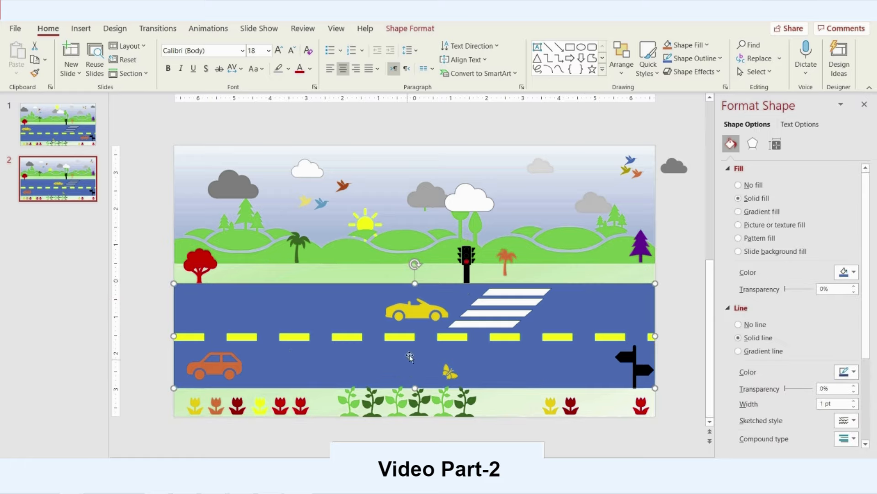
mouse_move(460, 220)
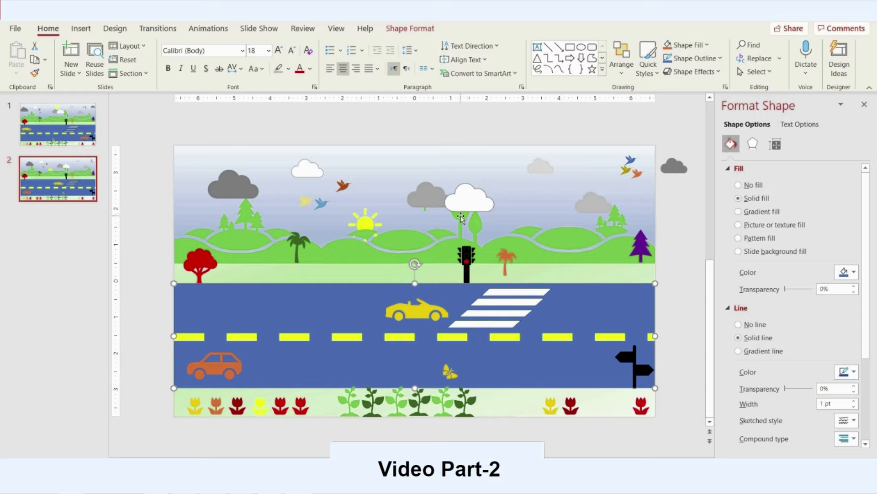
Bring the tall tree in front of the white cloud.
click(470, 203)
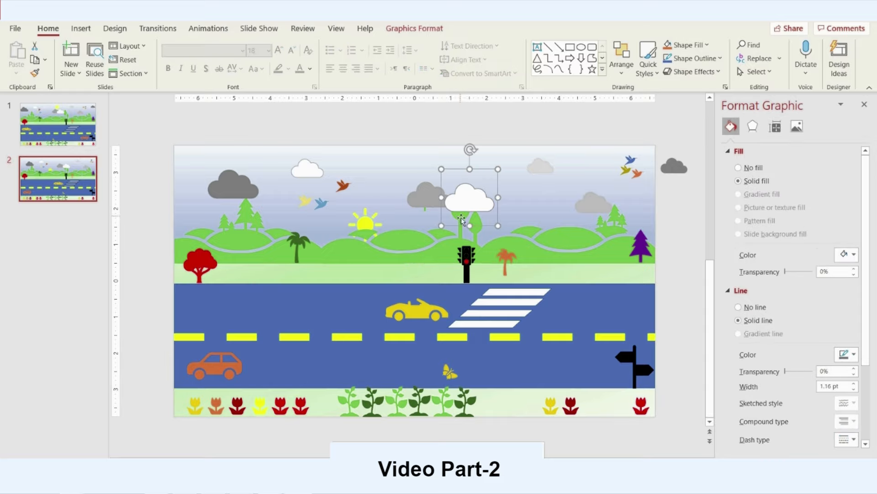
click(739, 307)
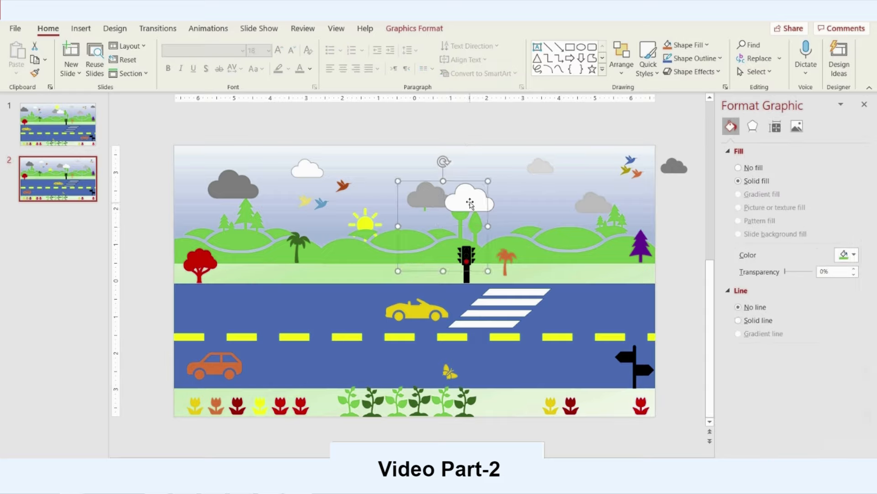
right_click(467, 203)
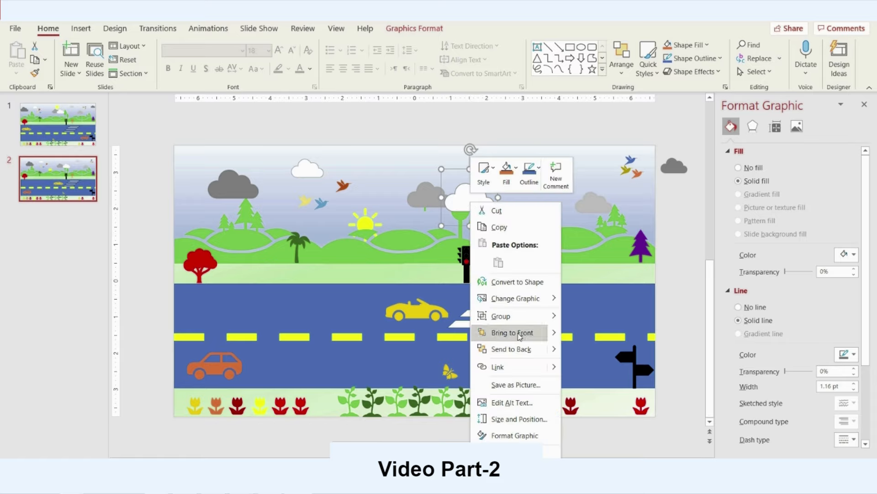
click(510, 333)
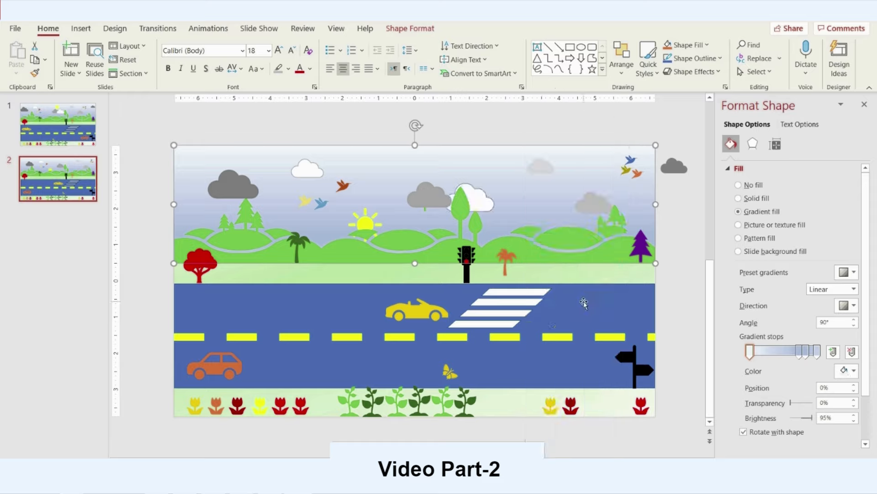
mouse_move(589, 298)
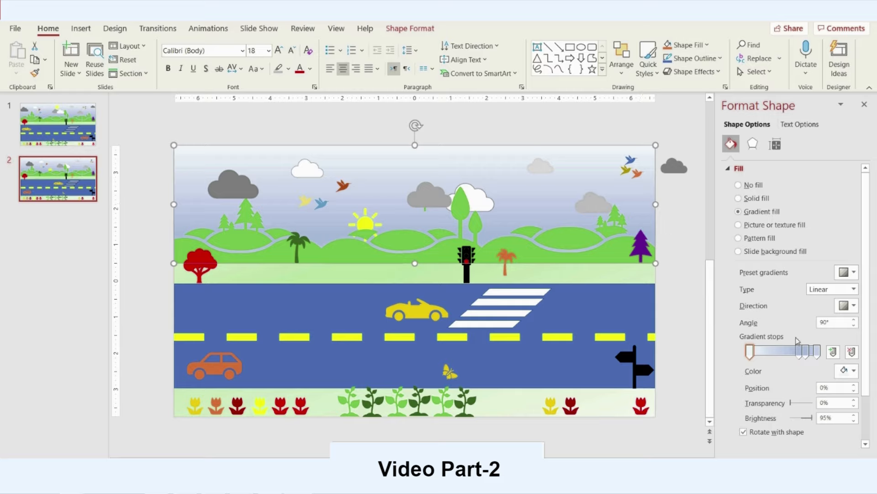
Tint the sky gradient's horizon stop a warm yellow for the sunset glow.
click(848, 371)
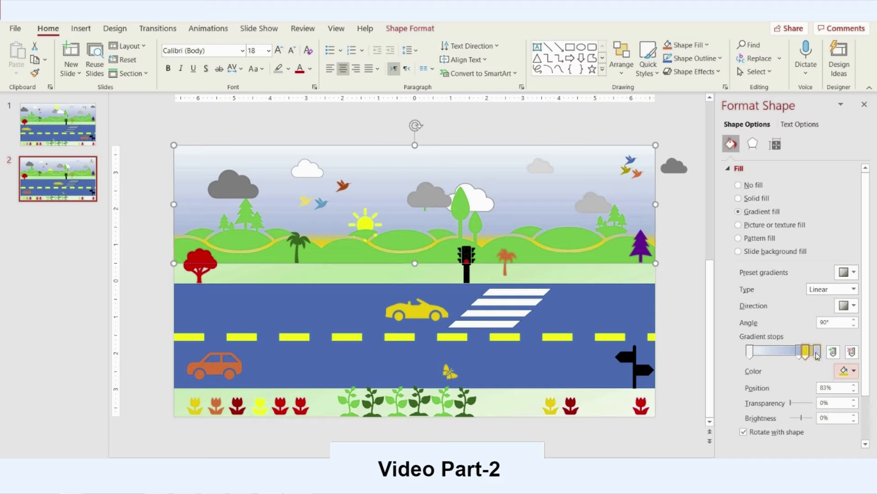
click(847, 371)
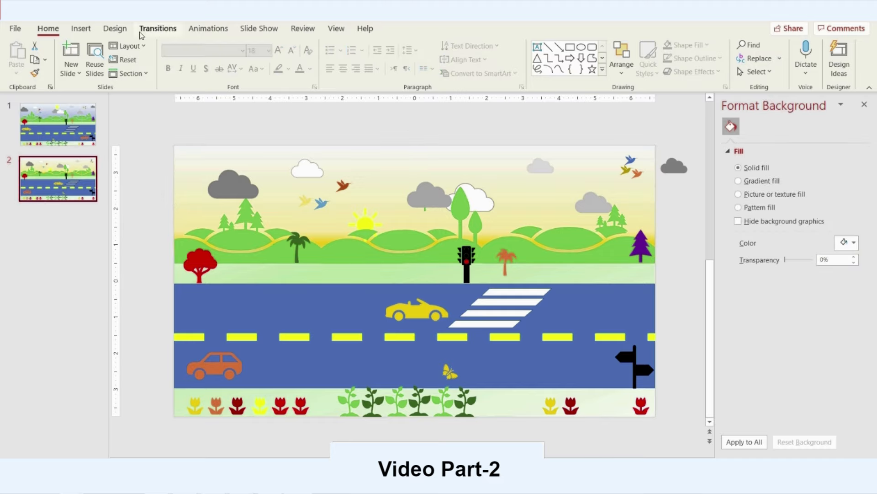
Apply a Morph transition to slide 2 with duration 20.
click(157, 28)
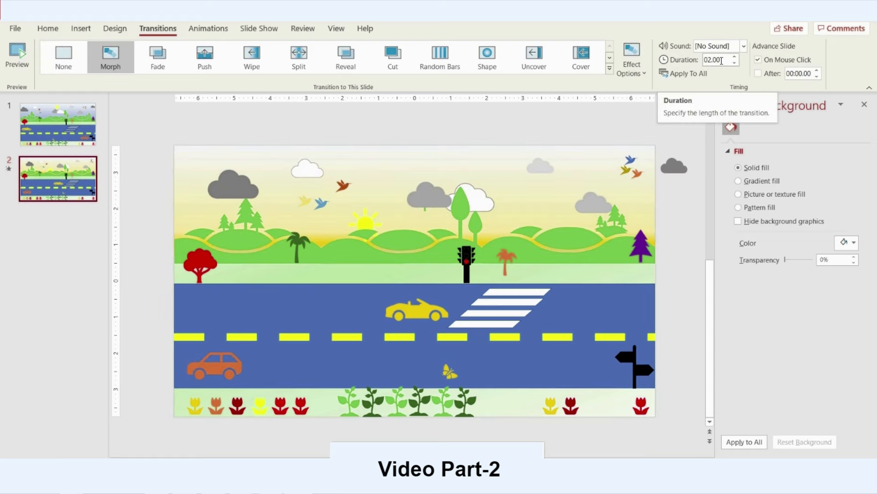
text(20)
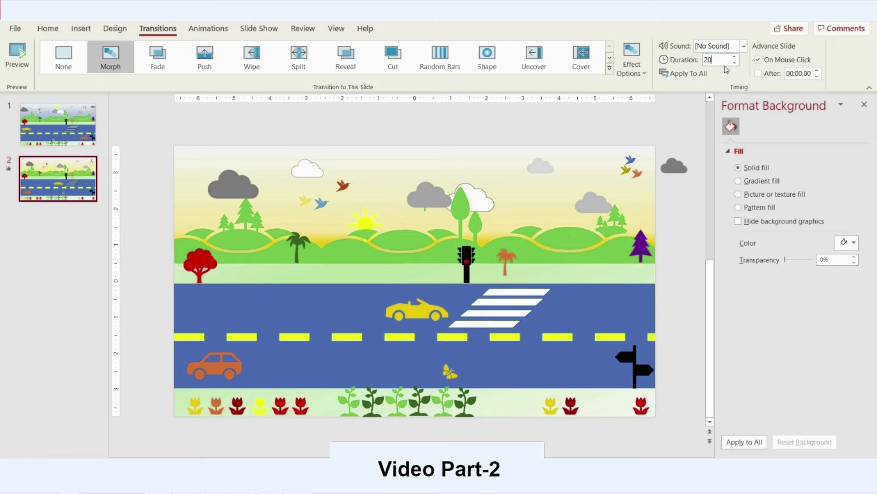